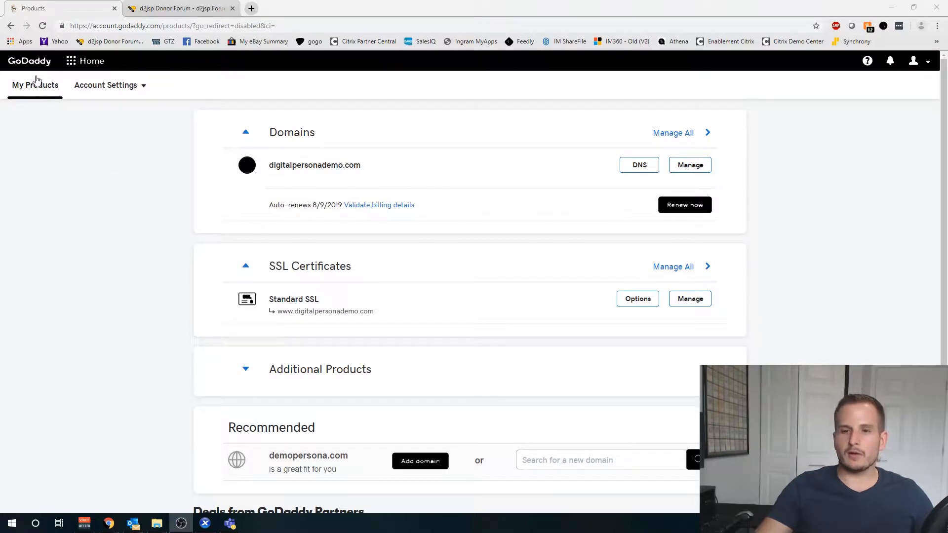
pyautogui.moveTo(477, 390)
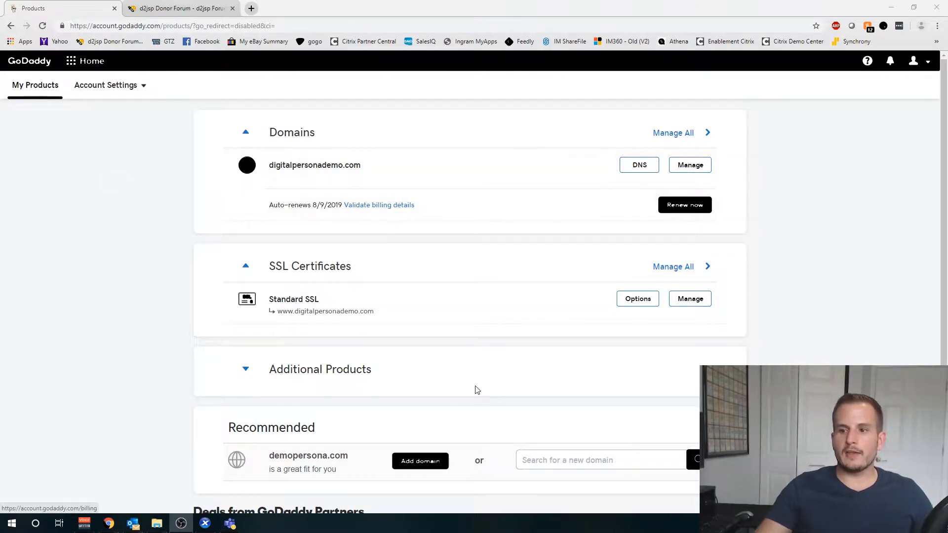
pyautogui.moveTo(338, 276)
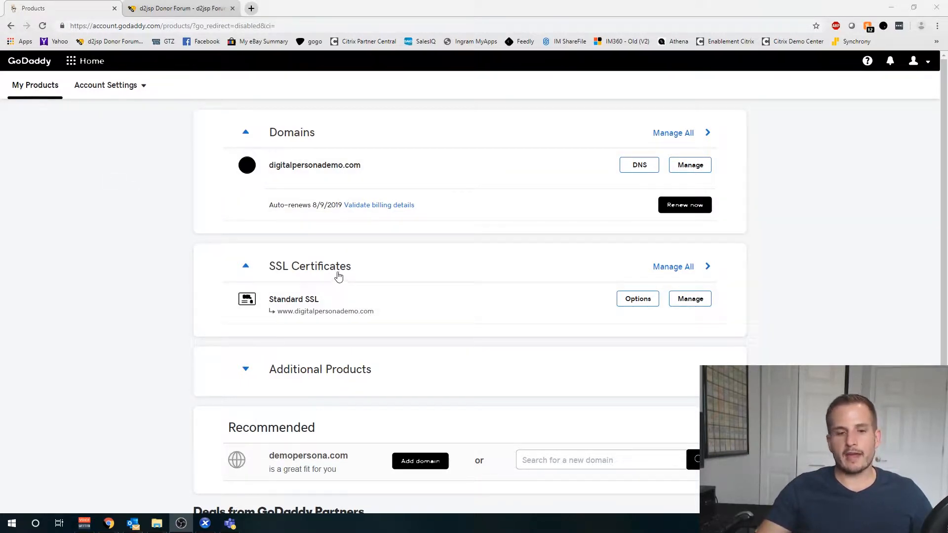
pyautogui.moveTo(265, 306)
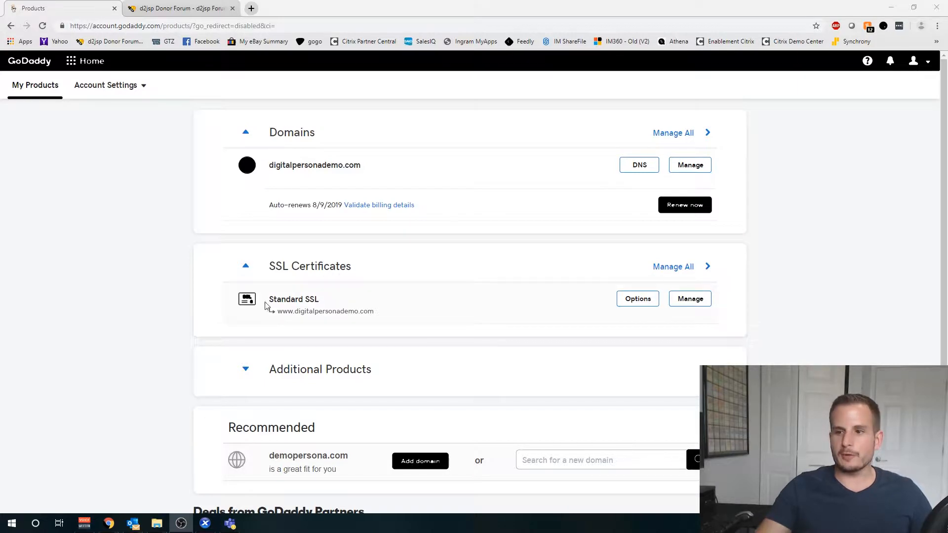
pyautogui.moveTo(342, 280)
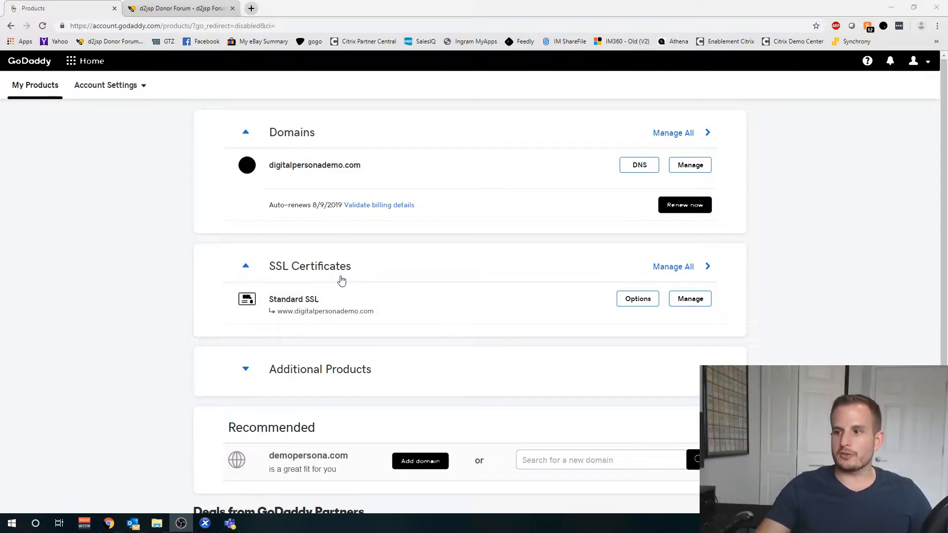
# Manage the Standard SSL certificate to reach its details page, status issued
pyautogui.click(690, 298)
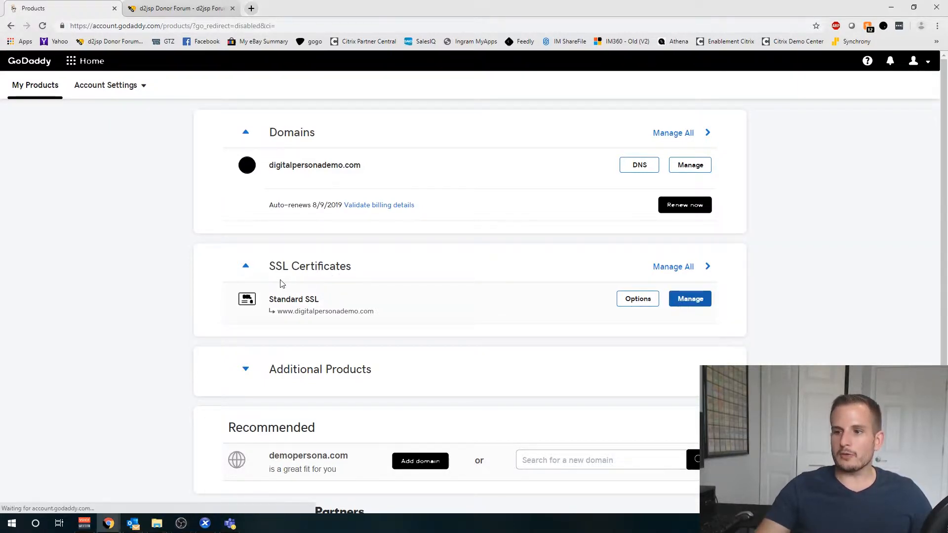
pyautogui.click(689, 299)
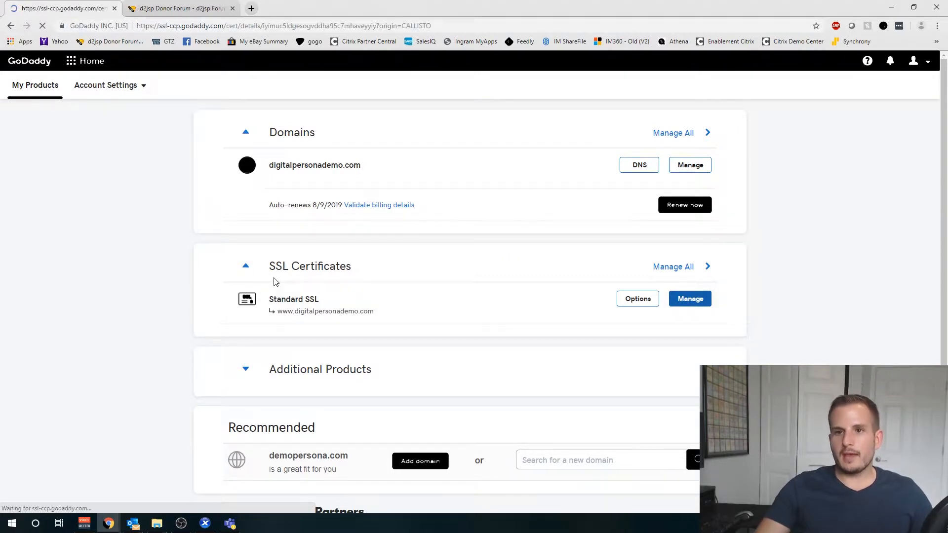
pyautogui.click(689, 298)
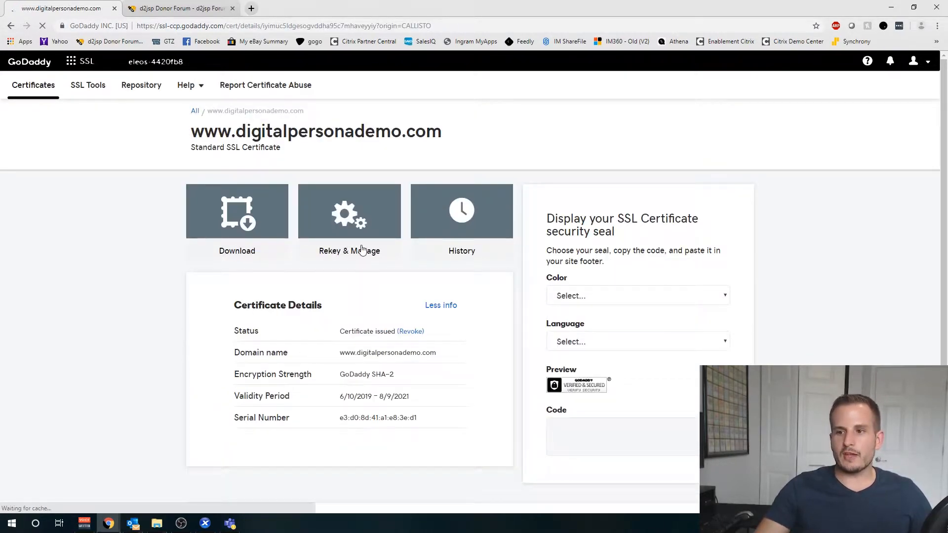
pyautogui.moveTo(349, 236)
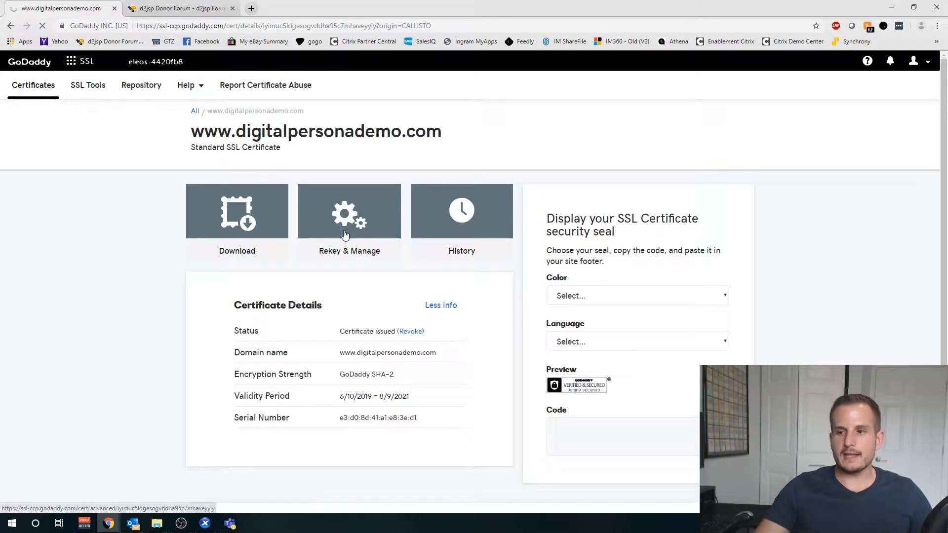
# Expand the Re-Key certificate section under Rekey & Manage to show the empty CSR box
pyautogui.click(348, 220)
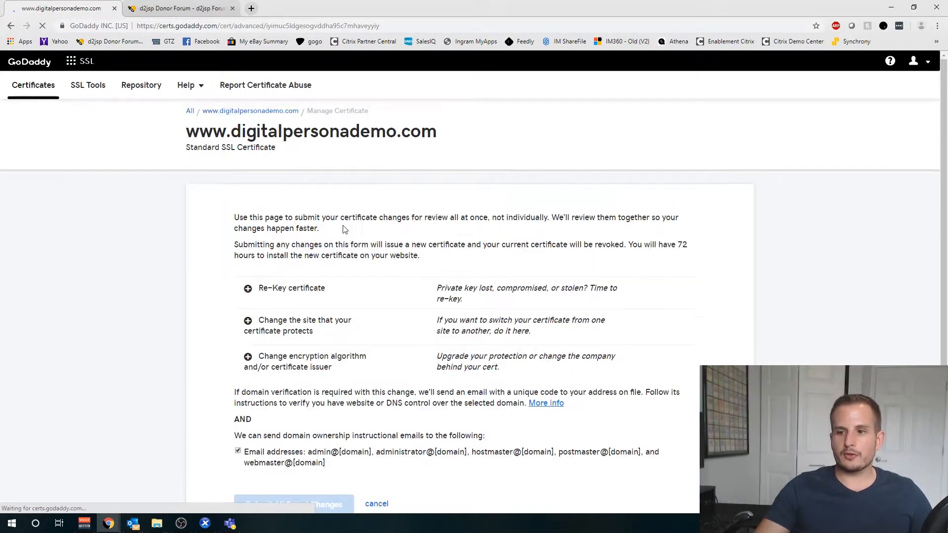
pyautogui.click(247, 288)
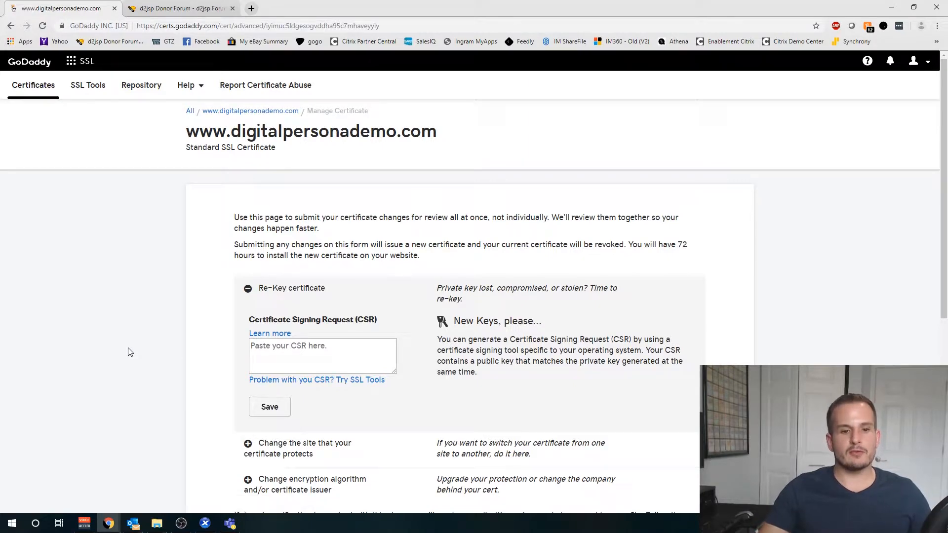
pyautogui.click(206, 523)
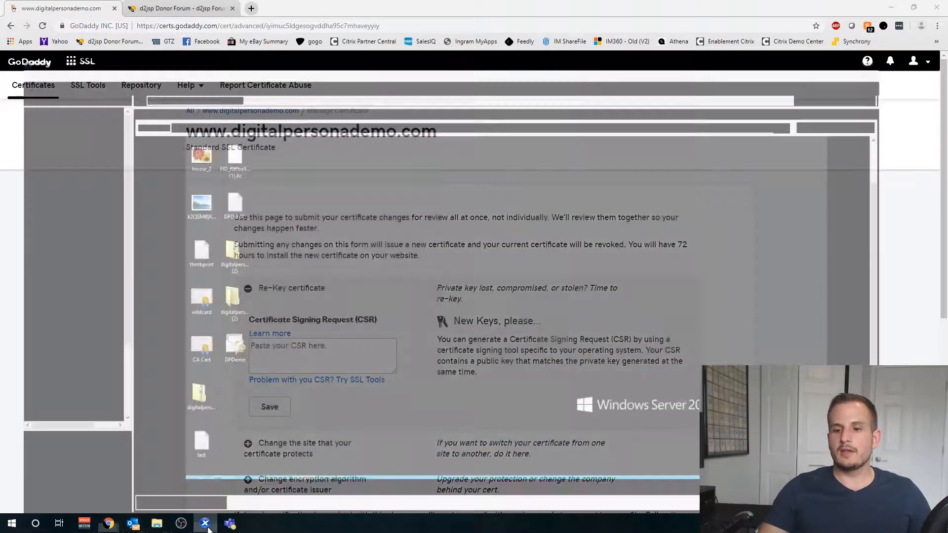
# Launch IIS Manager on the RYAN-CITRIX server and show its Server Certificates list
pyautogui.click(204, 523)
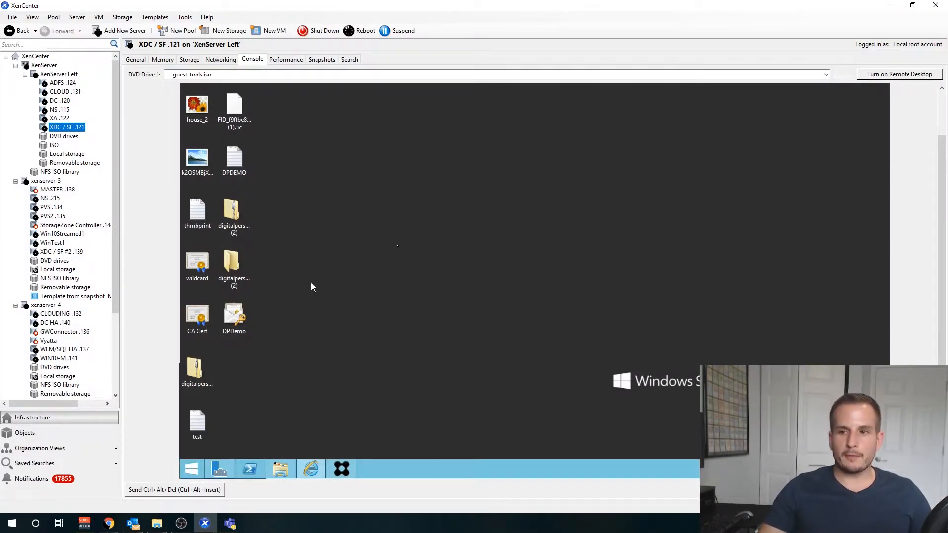
pyautogui.moveTo(411, 165)
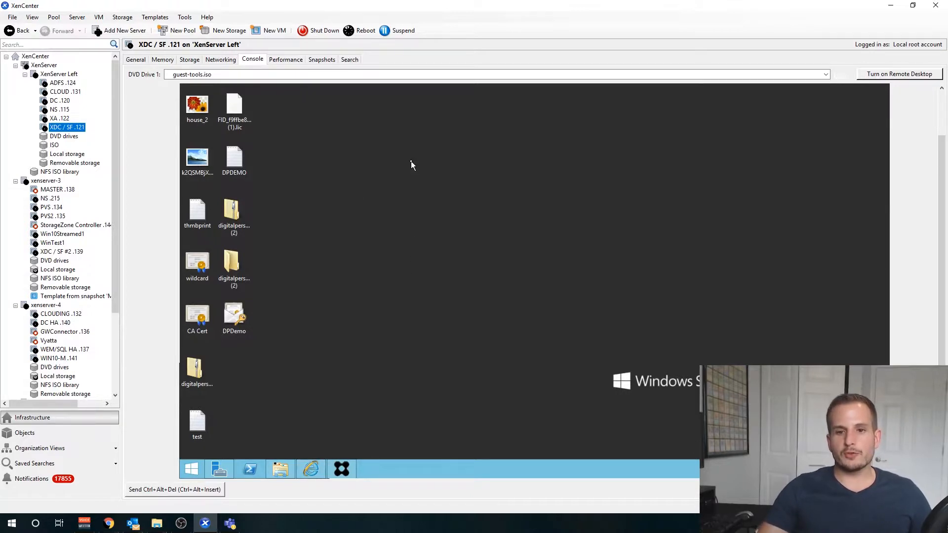
pyautogui.moveTo(404, 199)
pyautogui.write('iis')
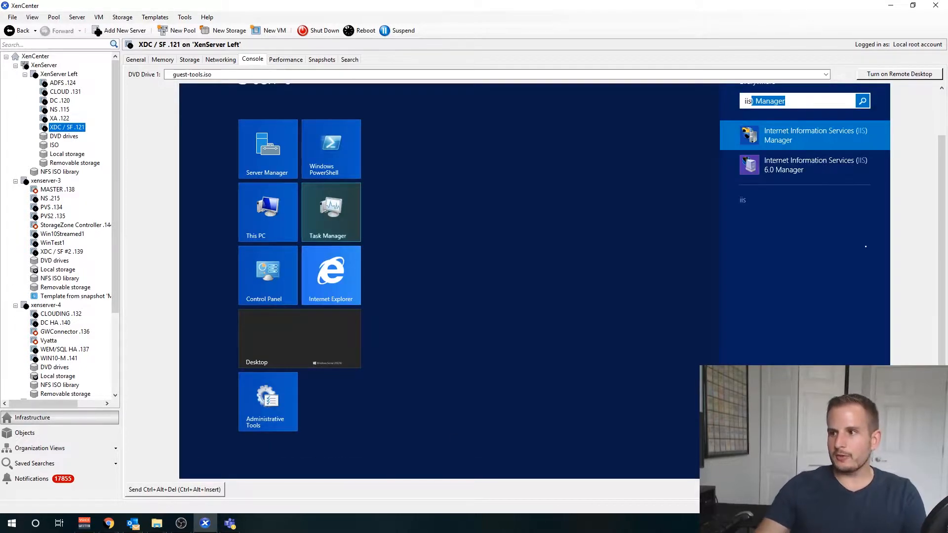
pyautogui.click(804, 135)
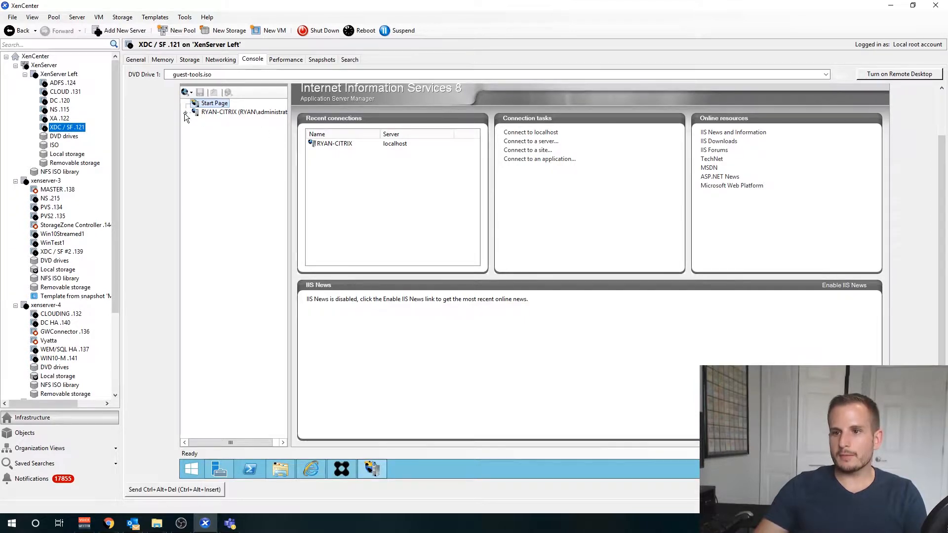
pyautogui.click(244, 111)
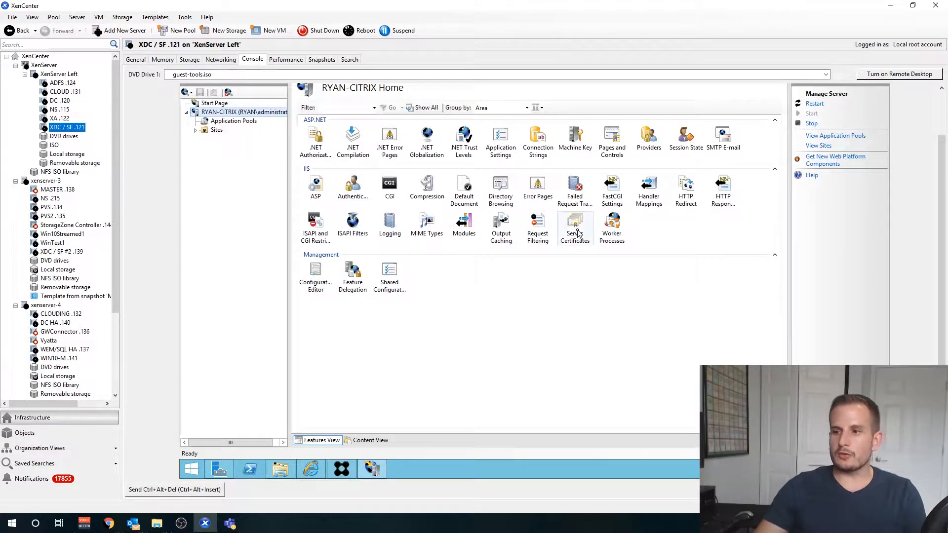
pyautogui.doubleClick(575, 227)
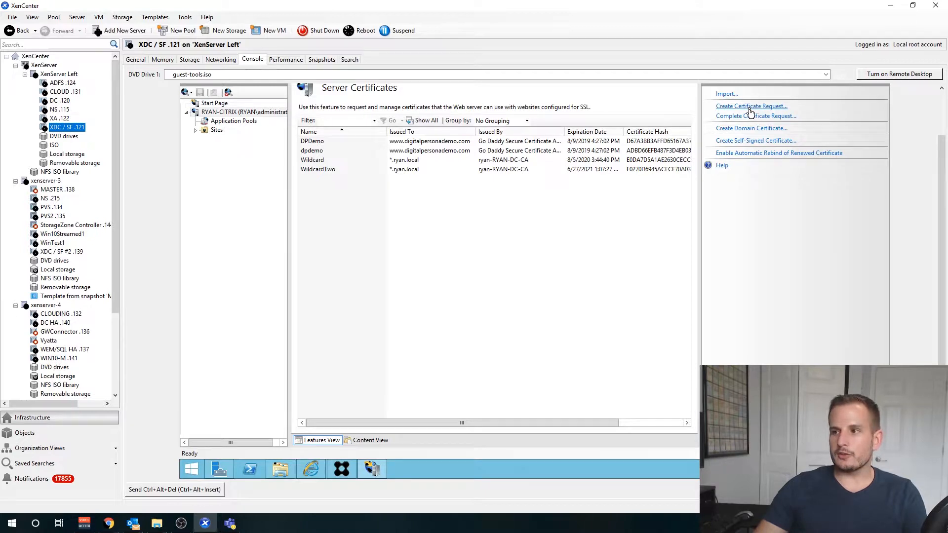
pyautogui.click(751, 106)
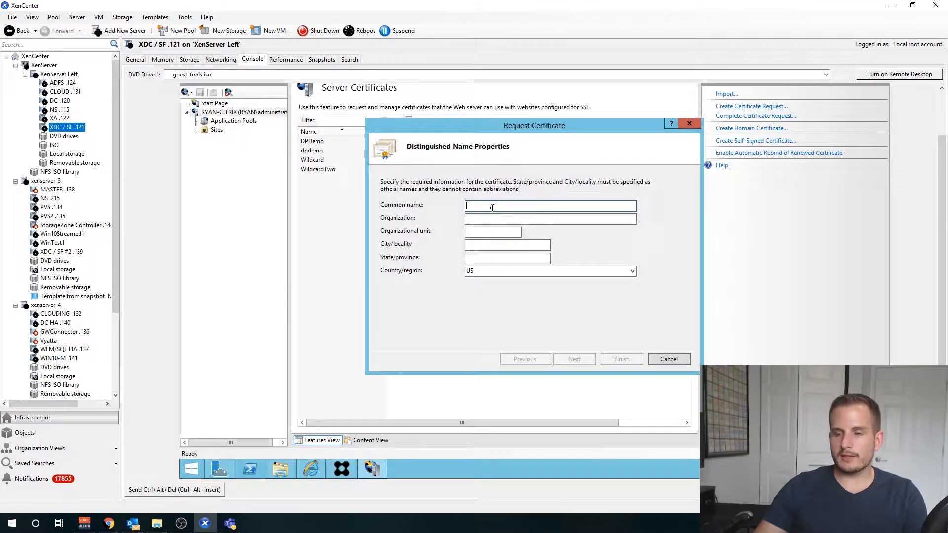
pyautogui.write('www.digitalpersonademo')
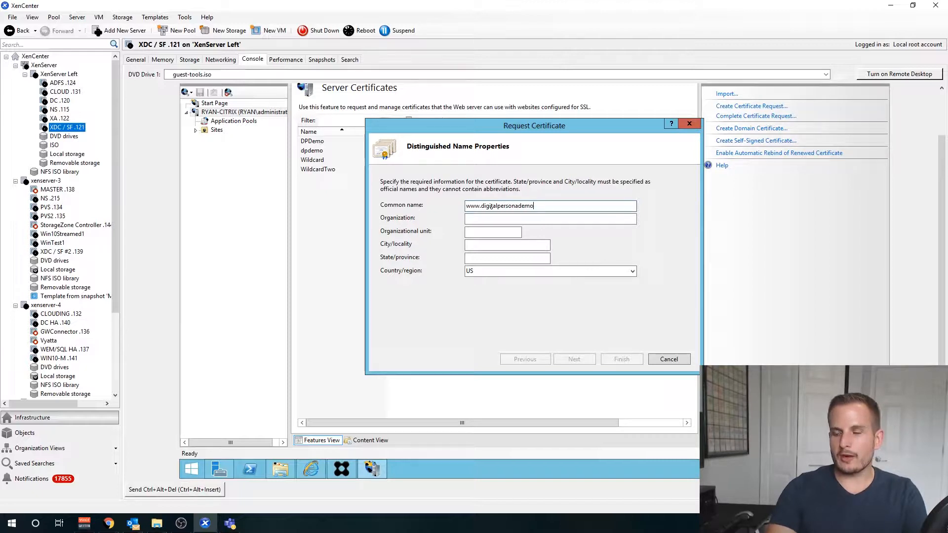
pyautogui.write('.com')
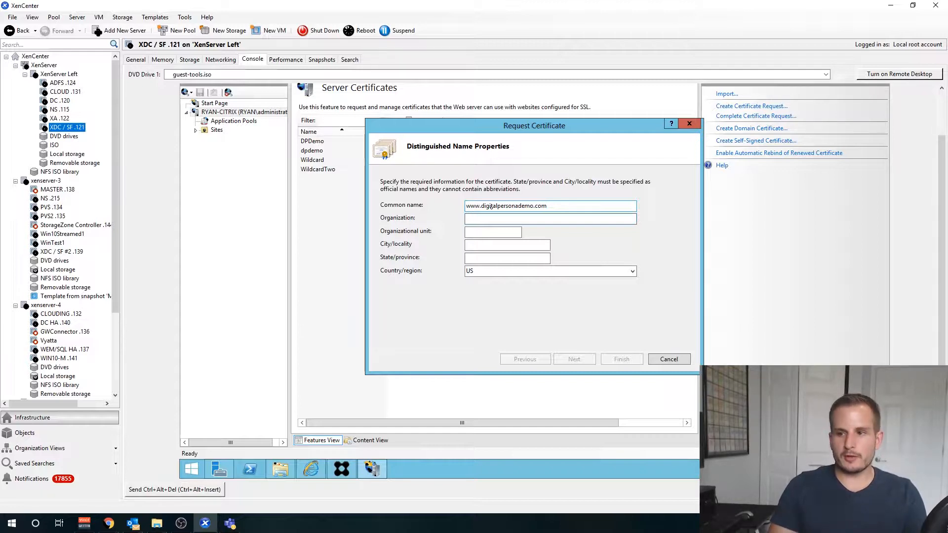
pyautogui.click(550, 219)
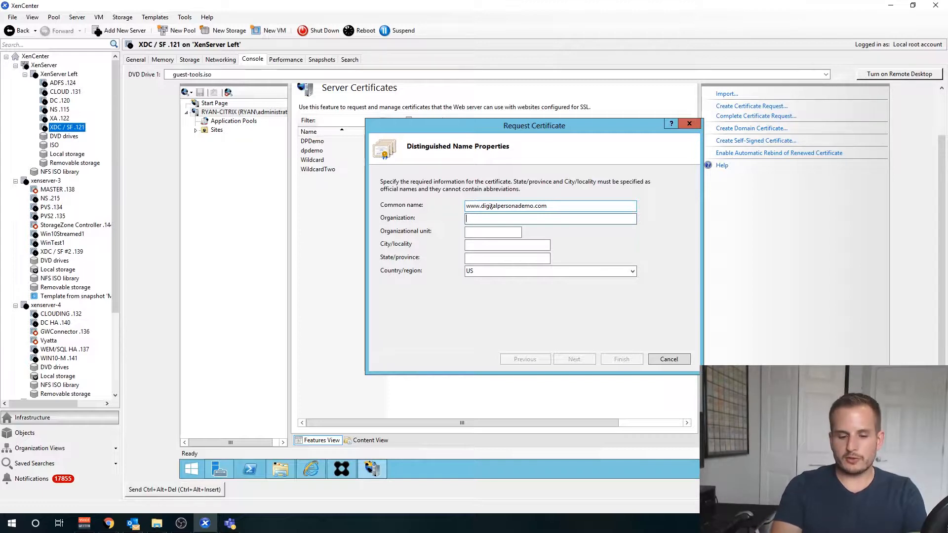
pyautogui.write('RyanCorp')
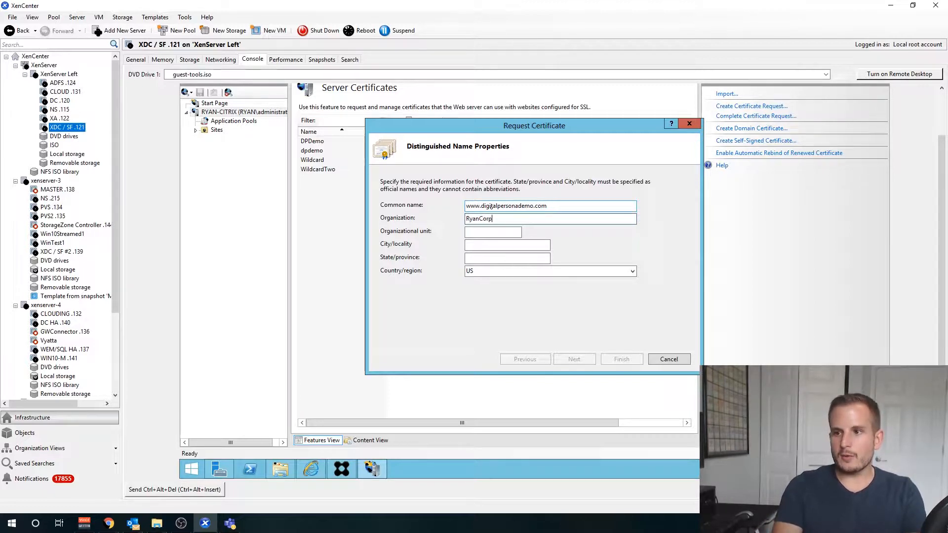
pyautogui.write('RyanC')
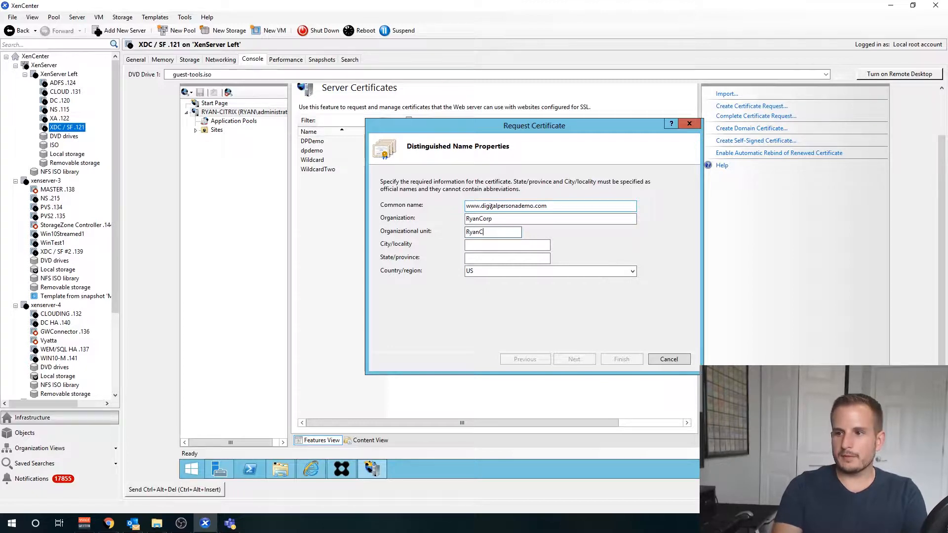
pyautogui.write('WPB')
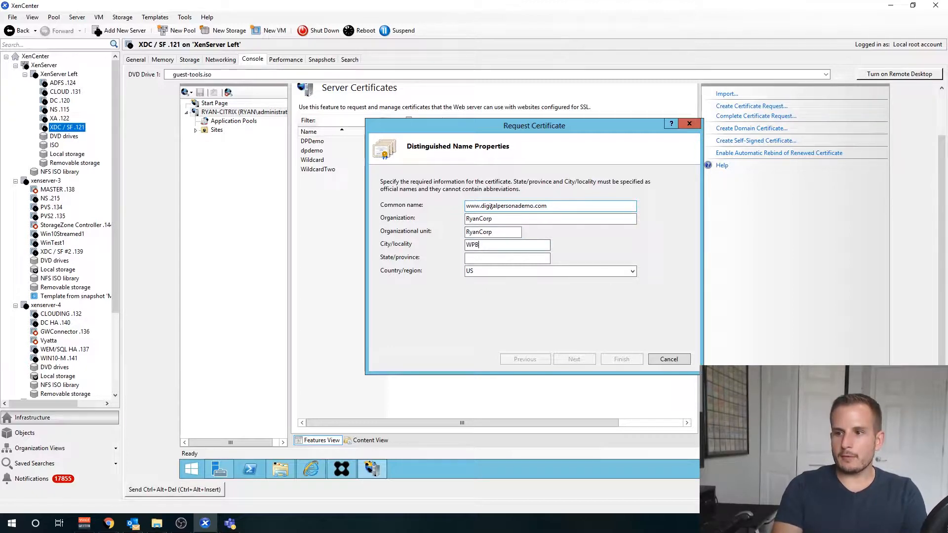
pyautogui.write('FL')
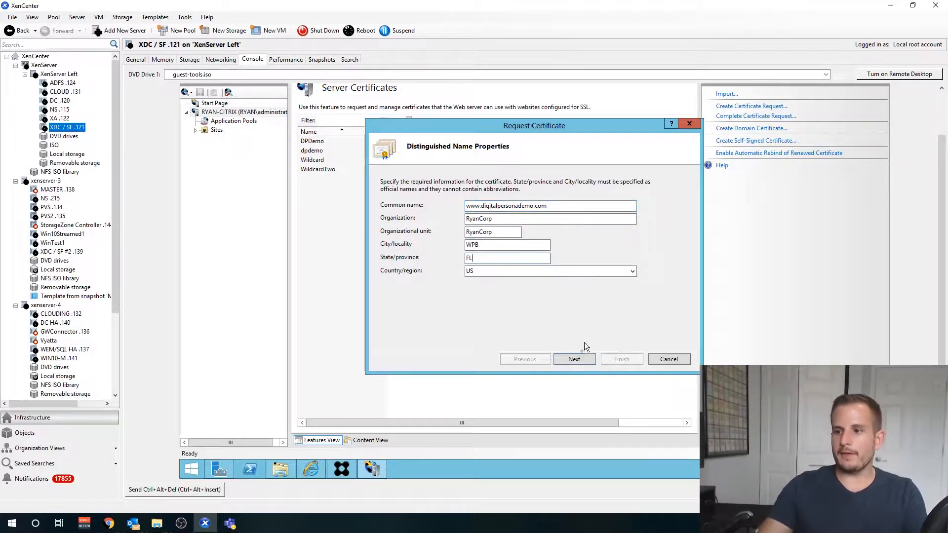
pyautogui.click(572, 359)
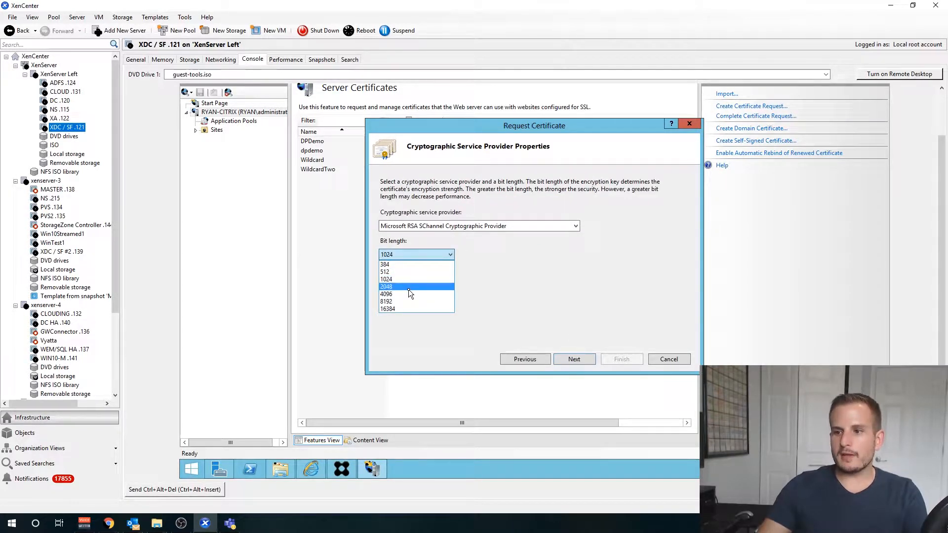
# Keep 2048-bit key length and save the request as DigitalPersonaDemo CSR on the Desktop, finishing the wizard
pyautogui.click(573, 359)
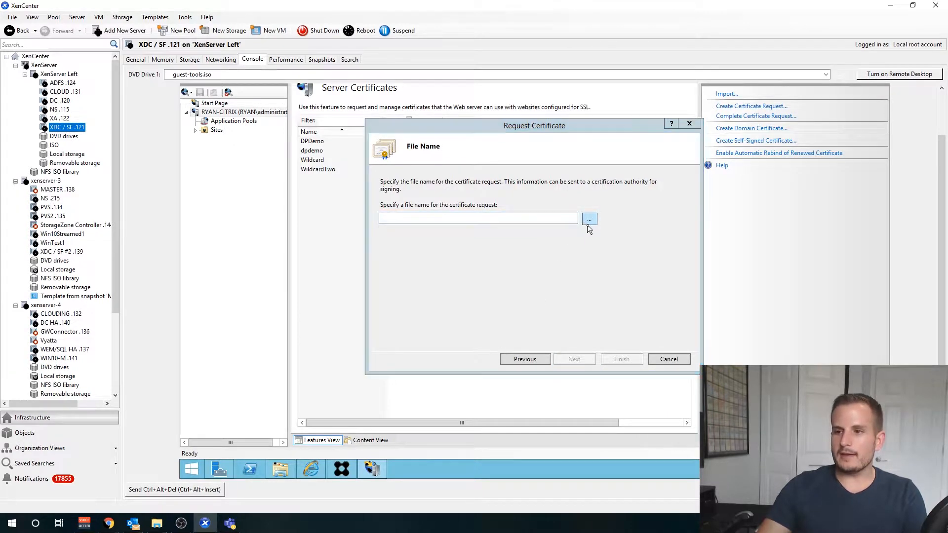
pyautogui.click(588, 218)
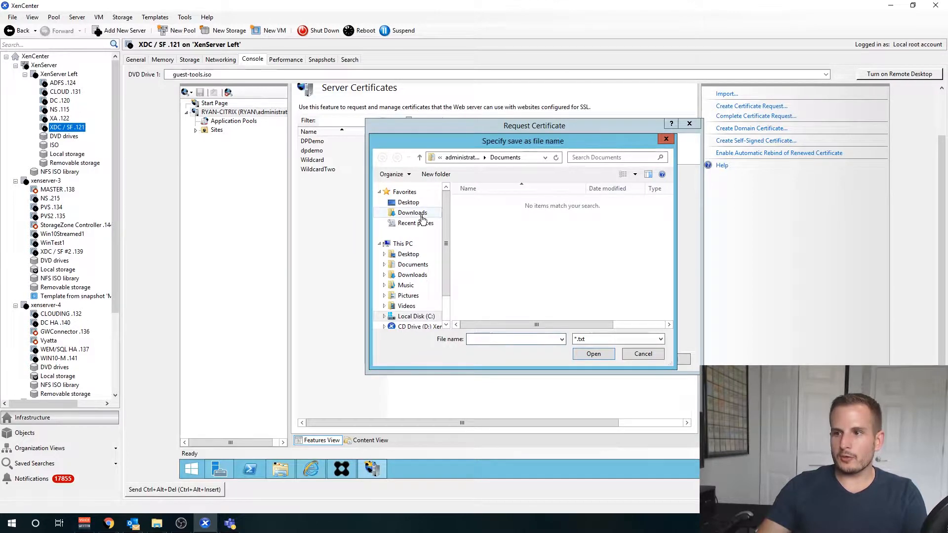
pyautogui.click(487, 157)
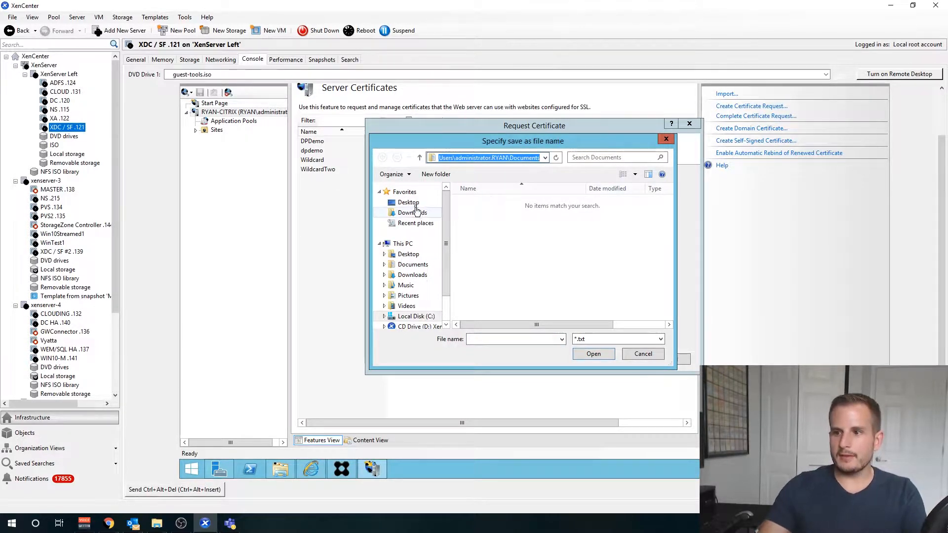
pyautogui.click(407, 202)
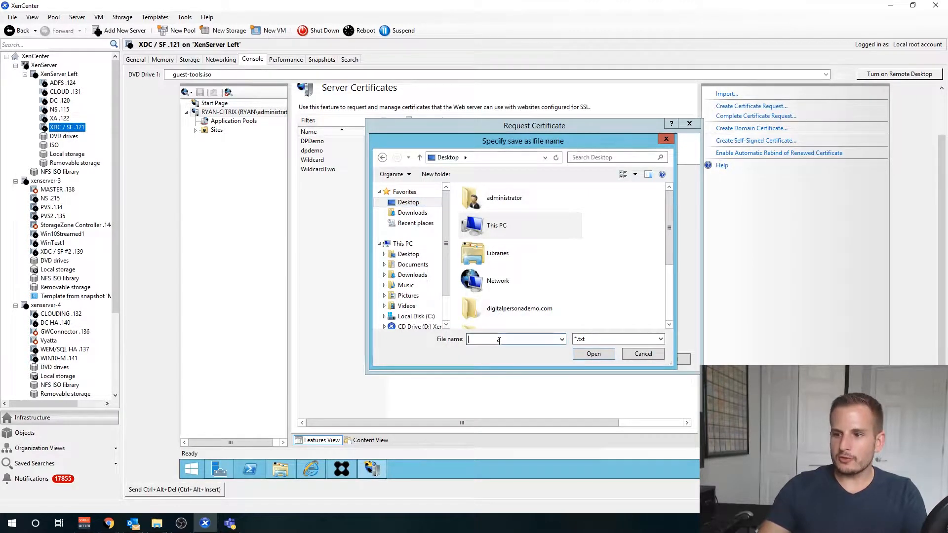
pyautogui.write('DigitalPersonaDemo')
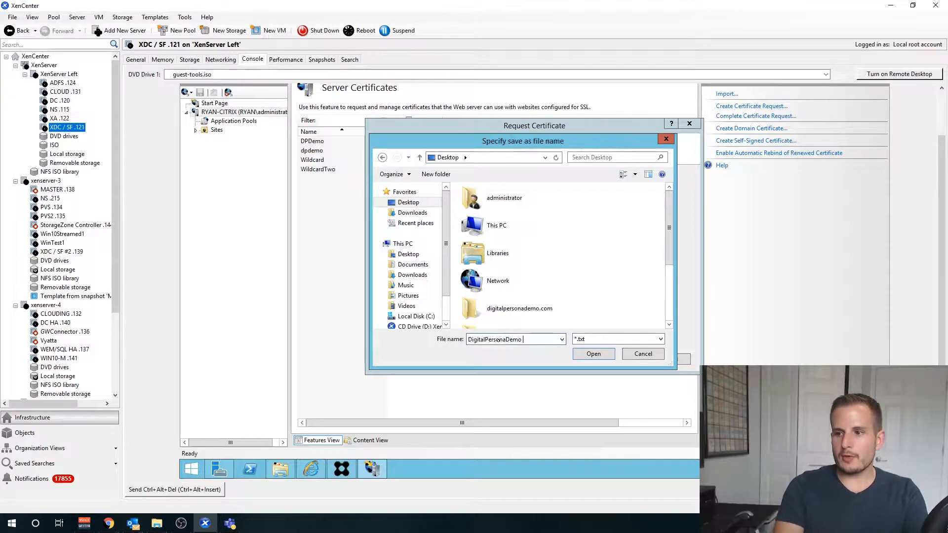
pyautogui.click(592, 353)
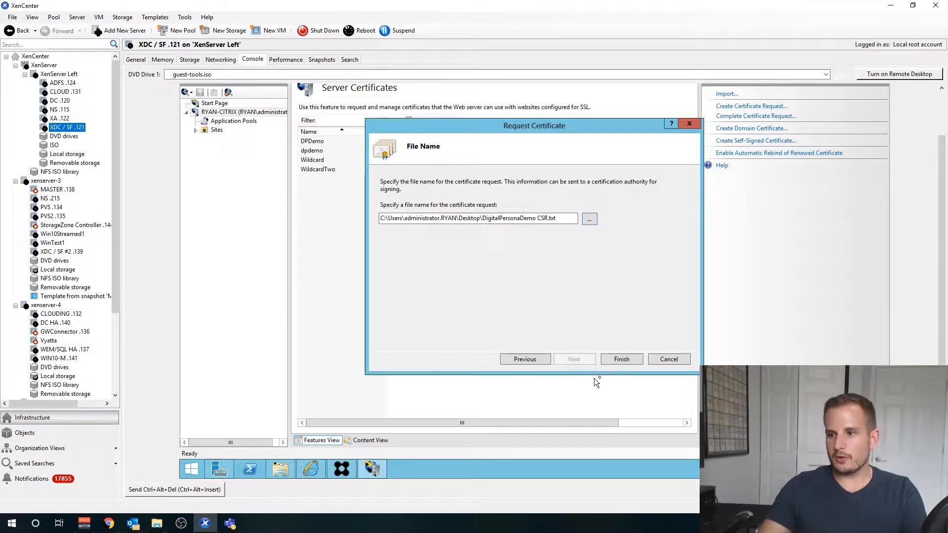
pyautogui.click(621, 360)
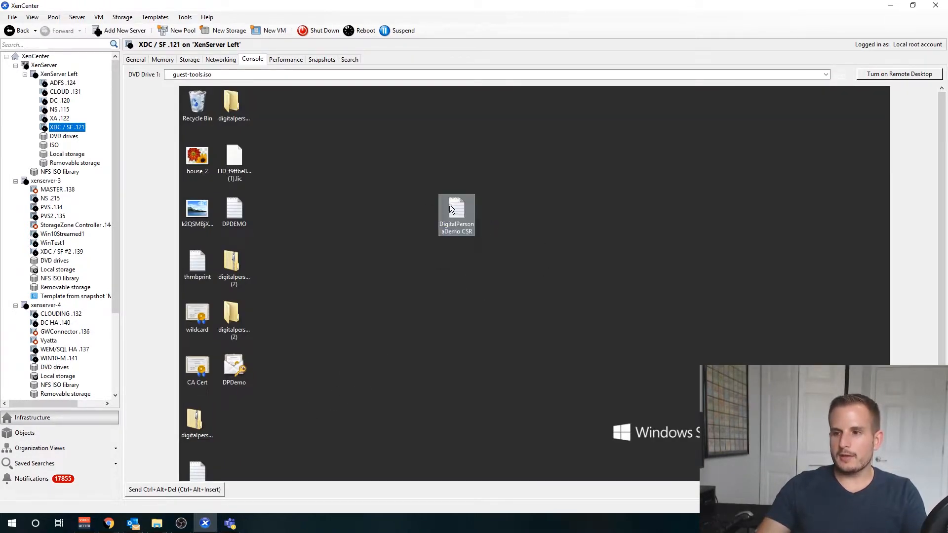
# Select the whole DigitalPersonaDemo CSR text in Notepad for copying
pyautogui.doubleClick(456, 214)
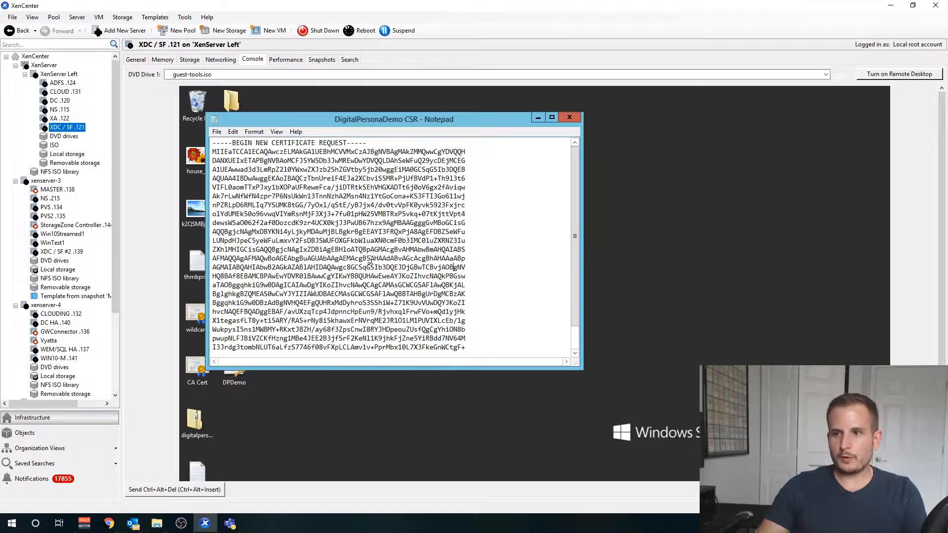
pyautogui.press('ctrl+a')
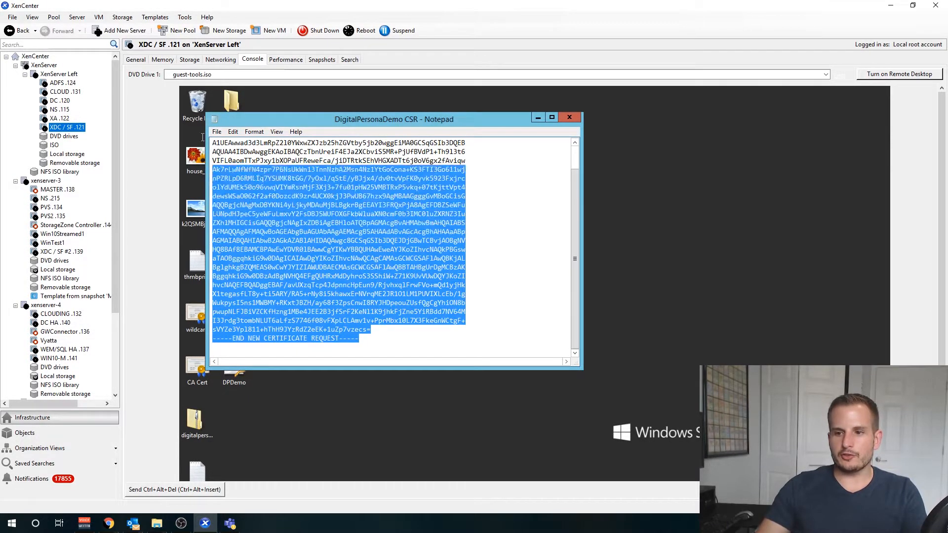
pyautogui.scroll(3)
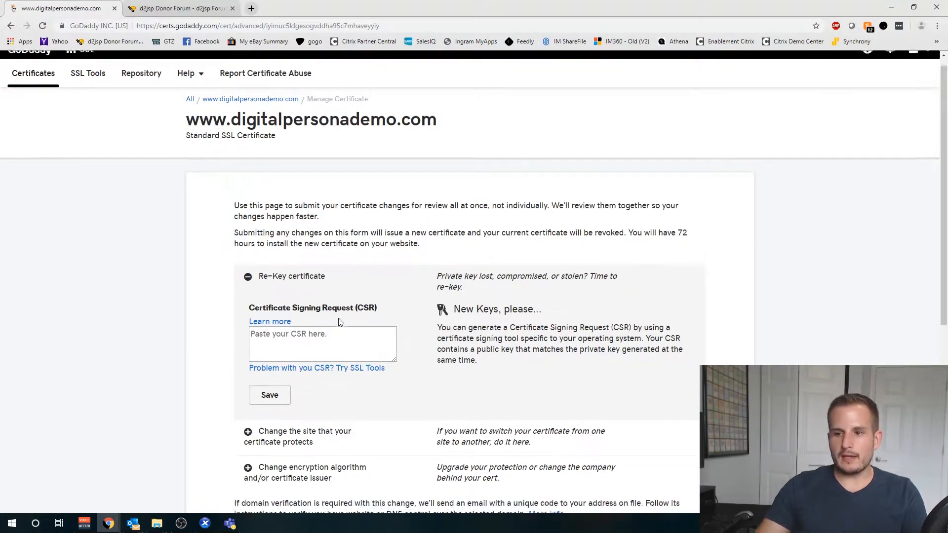
# Save the pasted CSR in the Re-Key certificate field and reveal the submit option
pyautogui.scroll(-3)
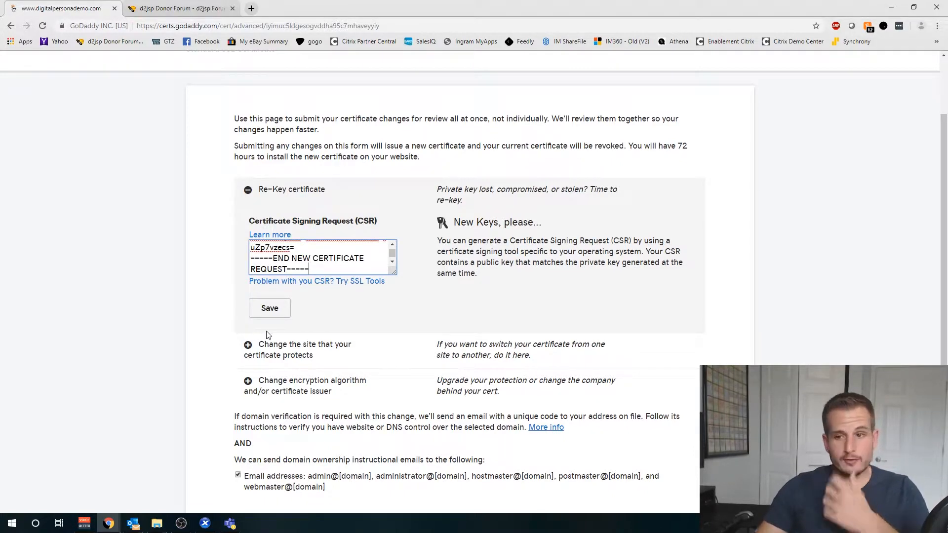
pyautogui.click(269, 308)
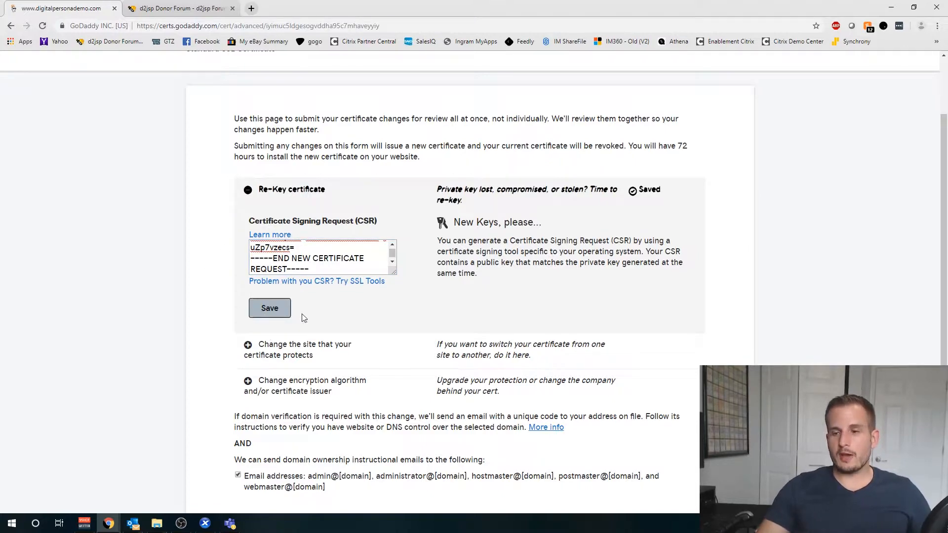
pyautogui.scroll(-3)
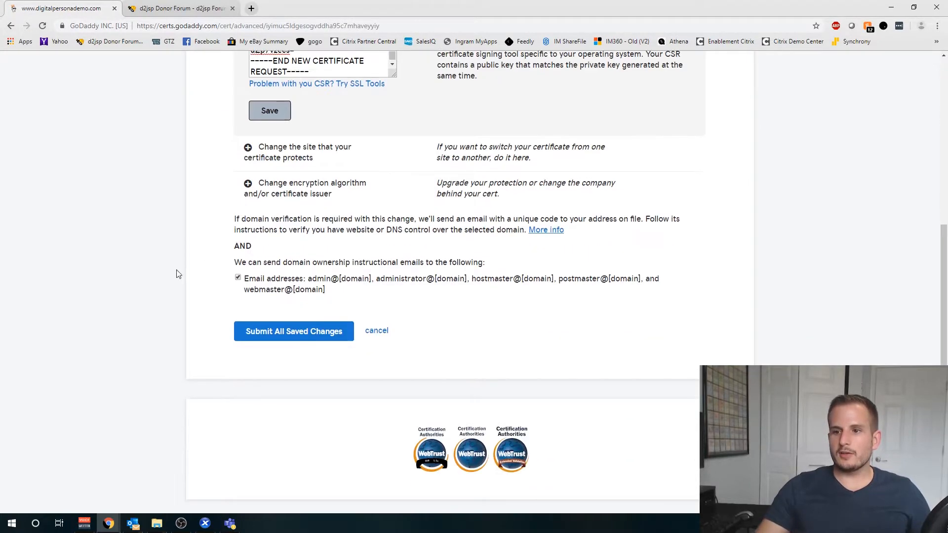
pyautogui.moveTo(280, 350)
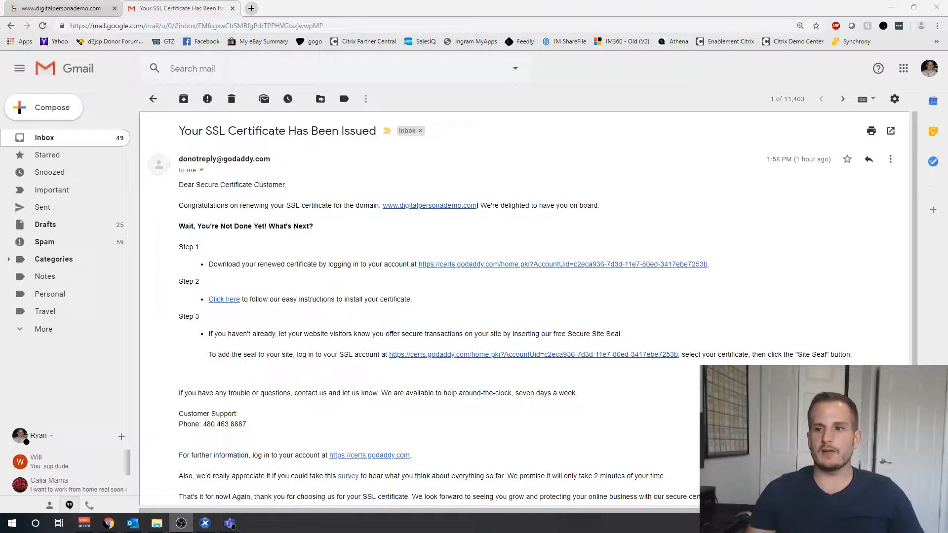
pyautogui.moveTo(363, 230)
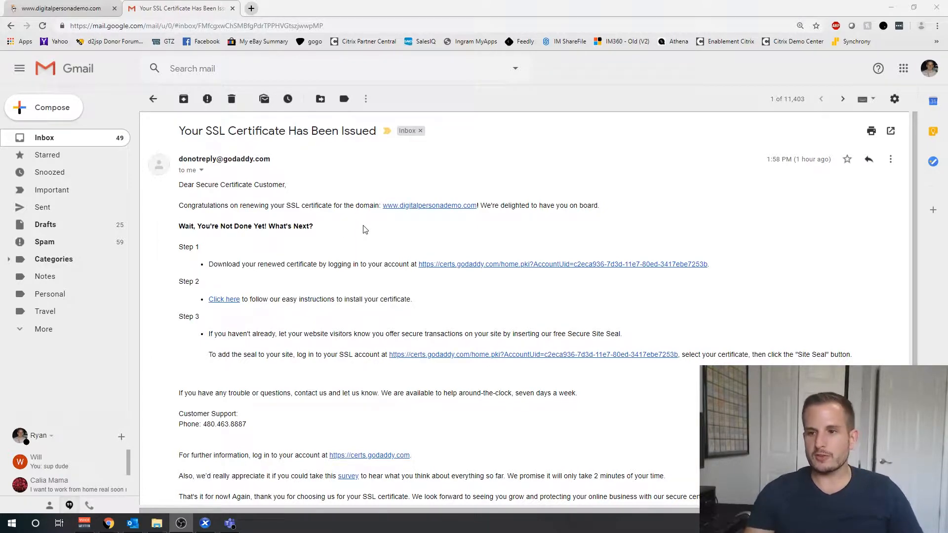
pyautogui.moveTo(357, 258)
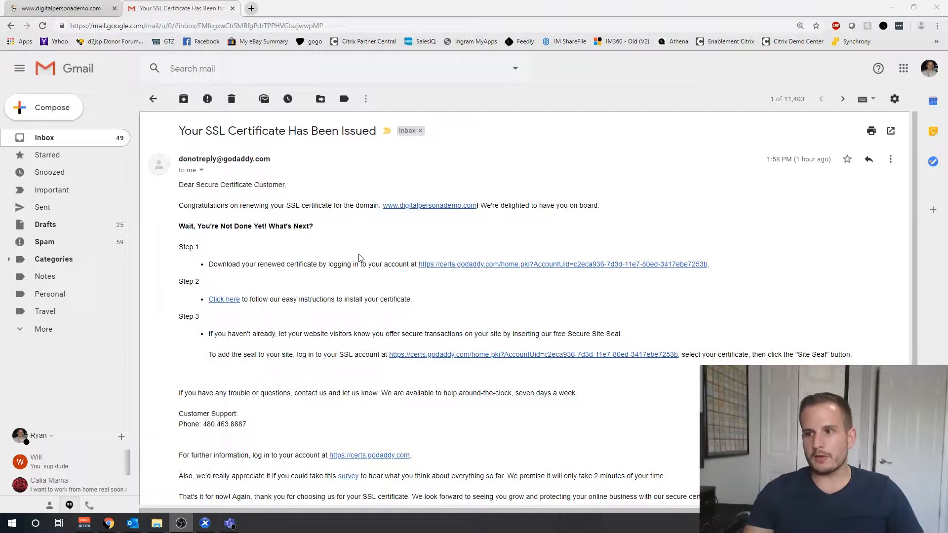
pyautogui.moveTo(369, 287)
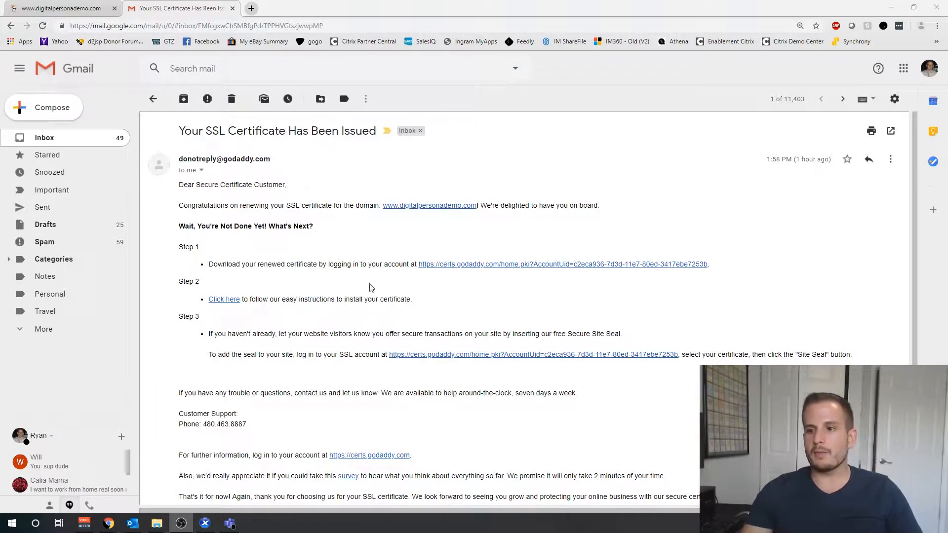
# Scroll the issued-certificate email down to the GoDaddy link
pyautogui.scroll(-3)
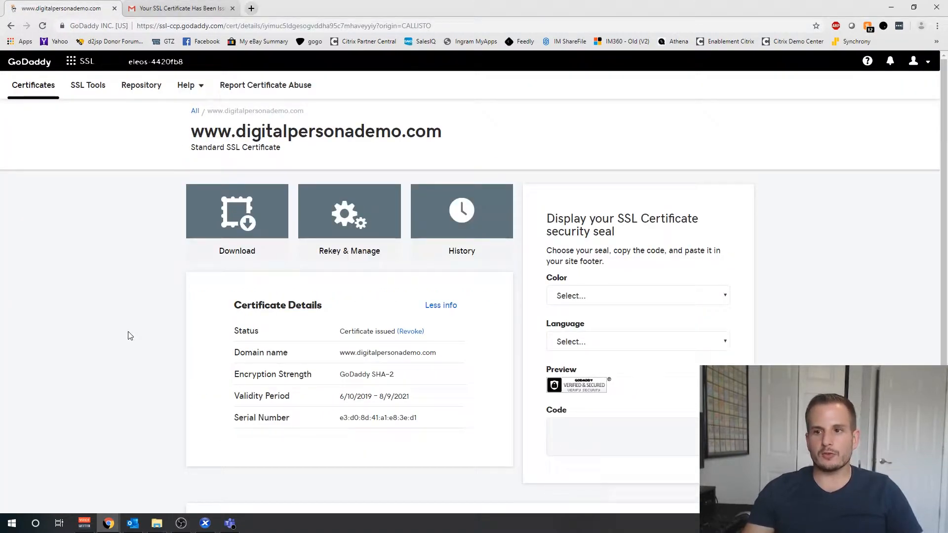
pyautogui.moveTo(311, 161)
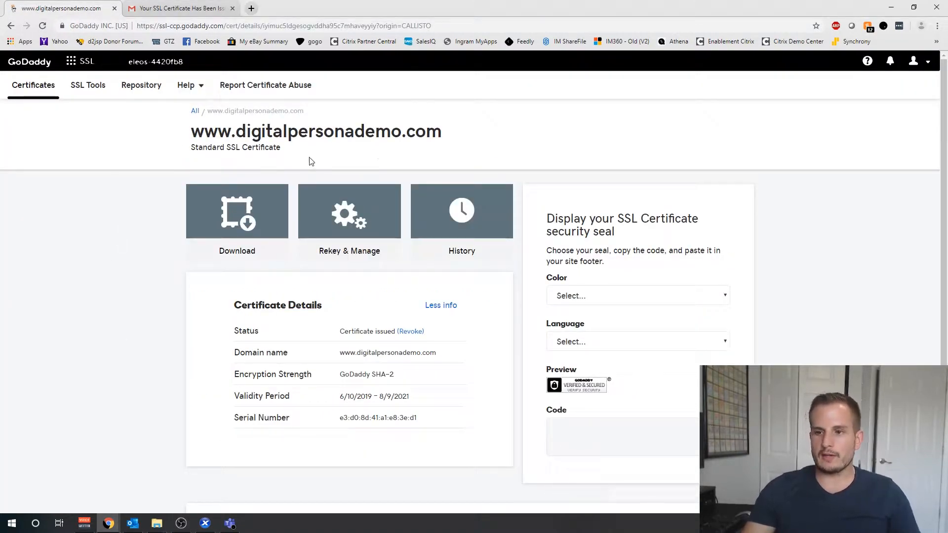
# Download the certificate zip with IIS selected as the server type
pyautogui.click(236, 215)
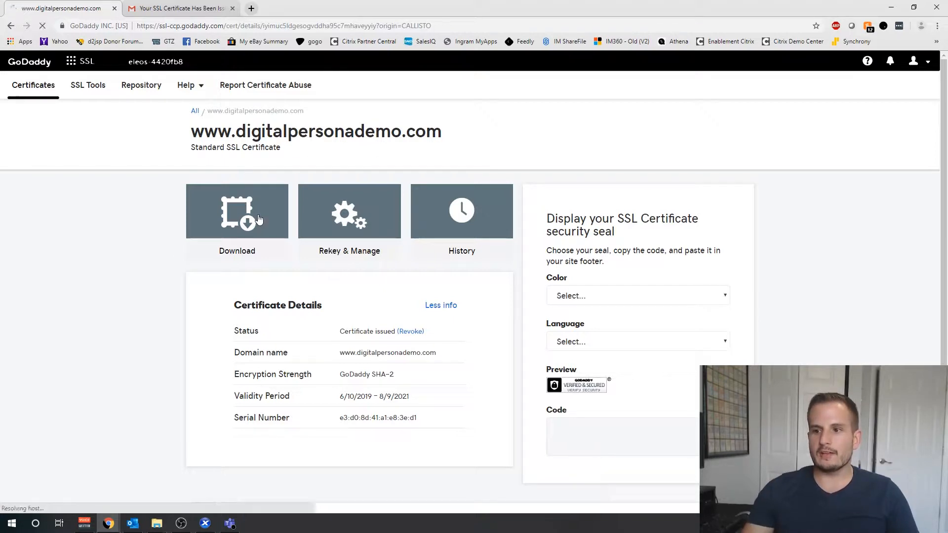
pyautogui.click(236, 217)
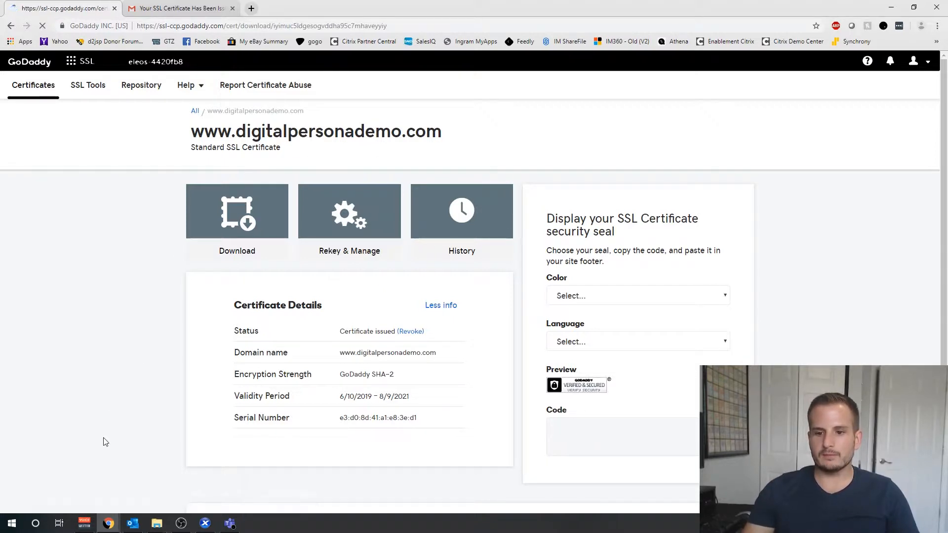
pyautogui.click(237, 220)
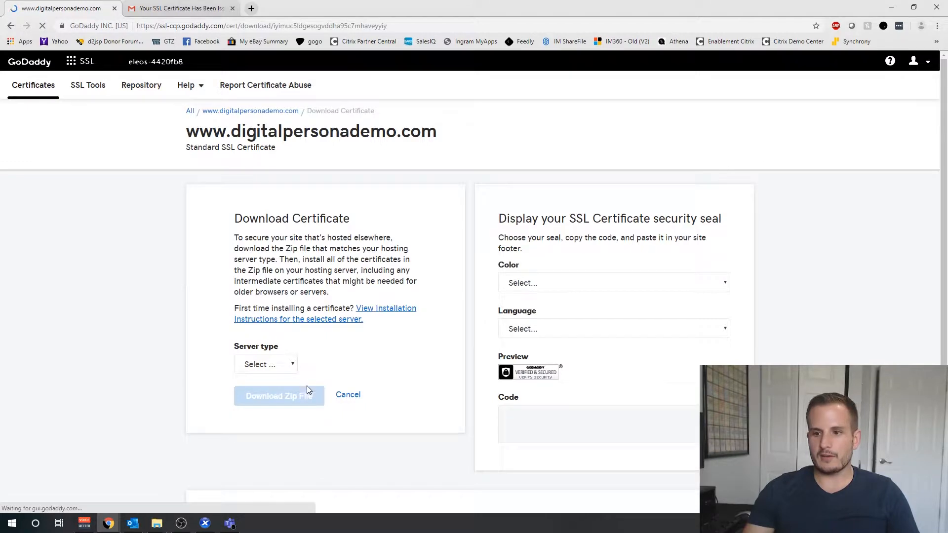
pyautogui.click(266, 364)
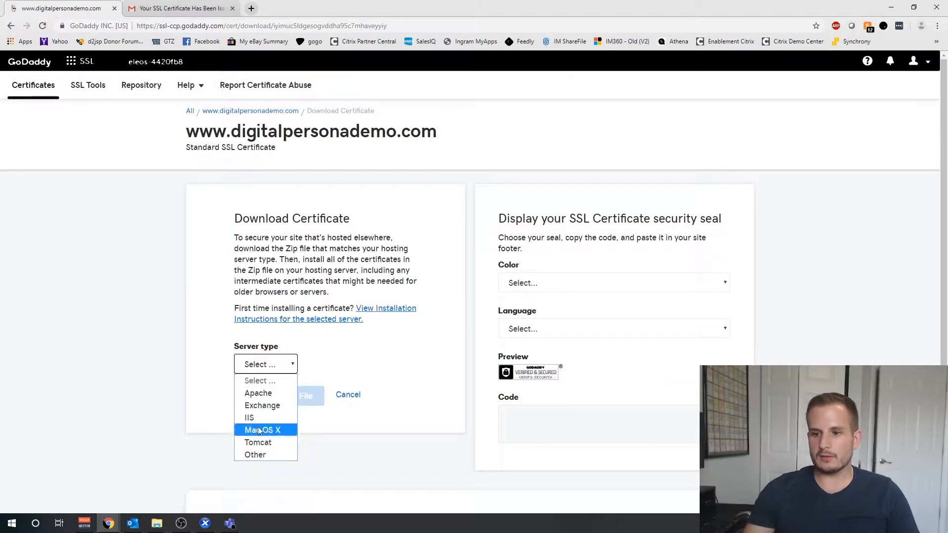
pyautogui.click(249, 416)
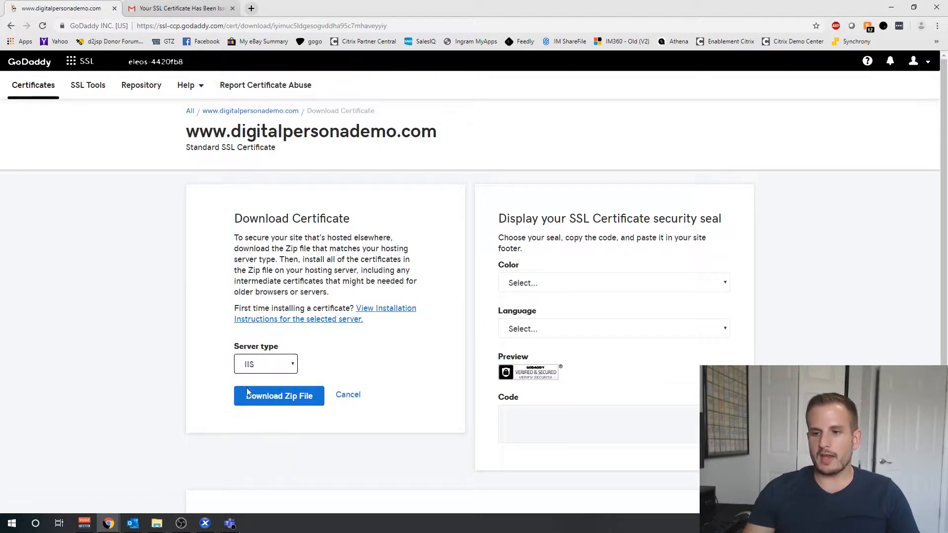
pyautogui.click(279, 396)
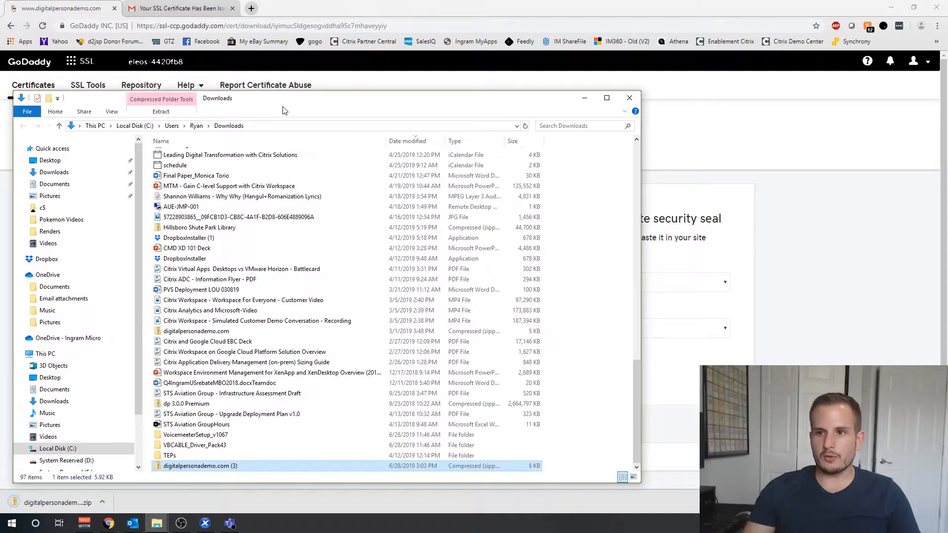
pyautogui.moveTo(326, 100)
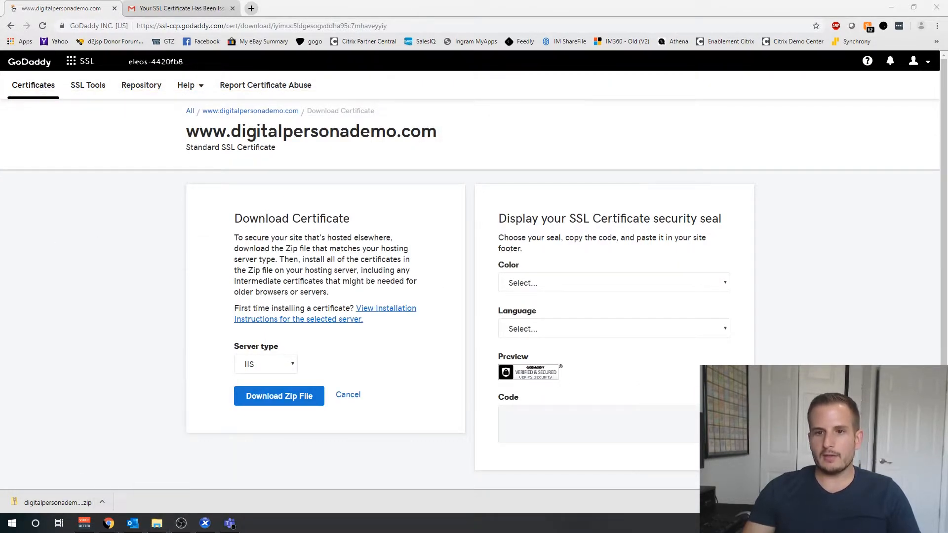
# Navigate File Explorer to the ryan-dc \\server\c$ share for the certificate zip
pyautogui.click(156, 523)
pyautogui.write('\\\\rya')
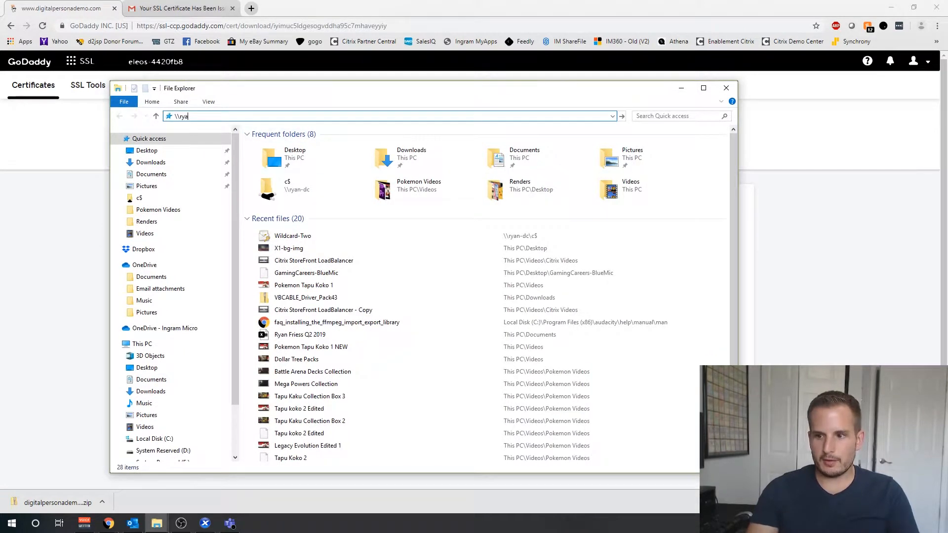
pyautogui.press('Return')
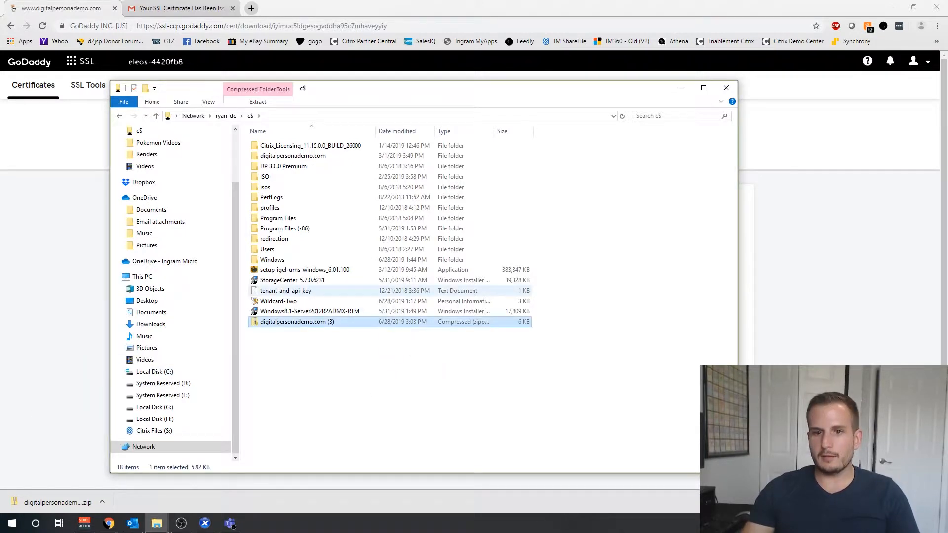
pyautogui.moveTo(179, 523)
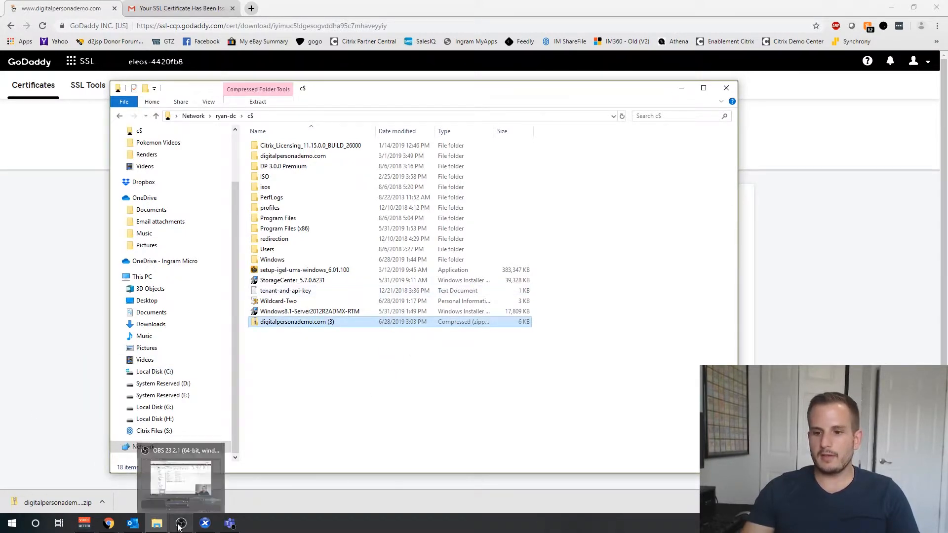
# On the remote server console, browse to the domain controller's c$ share holding the certificate zip
pyautogui.click(181, 523)
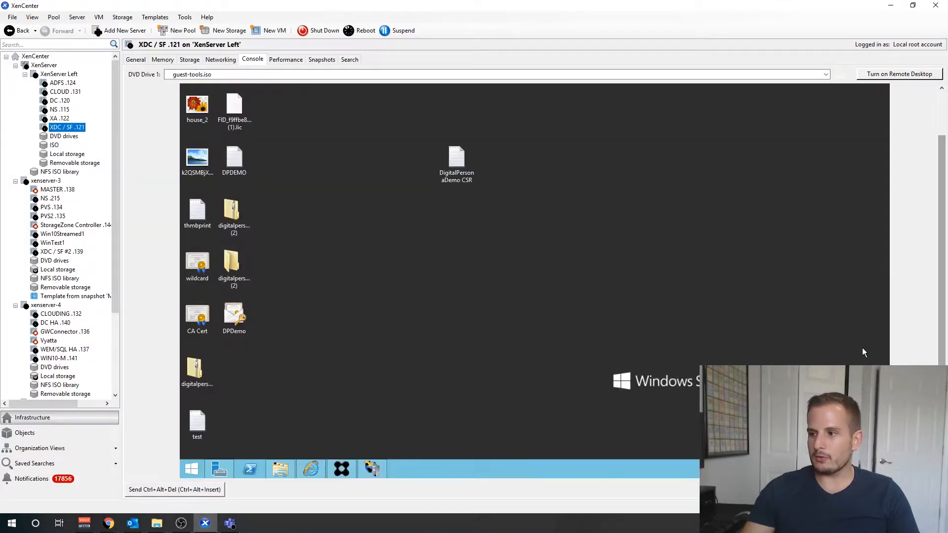
pyautogui.click(280, 469)
pyautogui.write('\\\\ryan-')
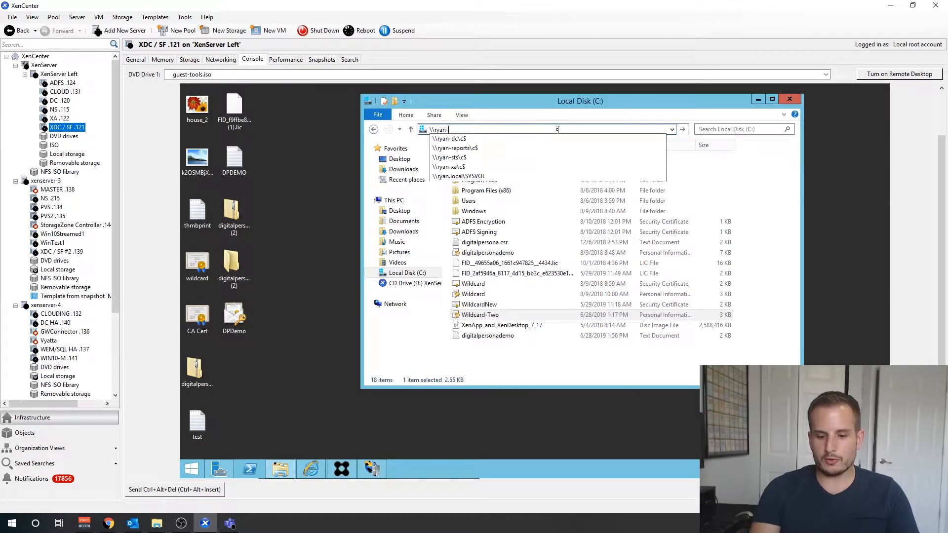
pyautogui.click(448, 139)
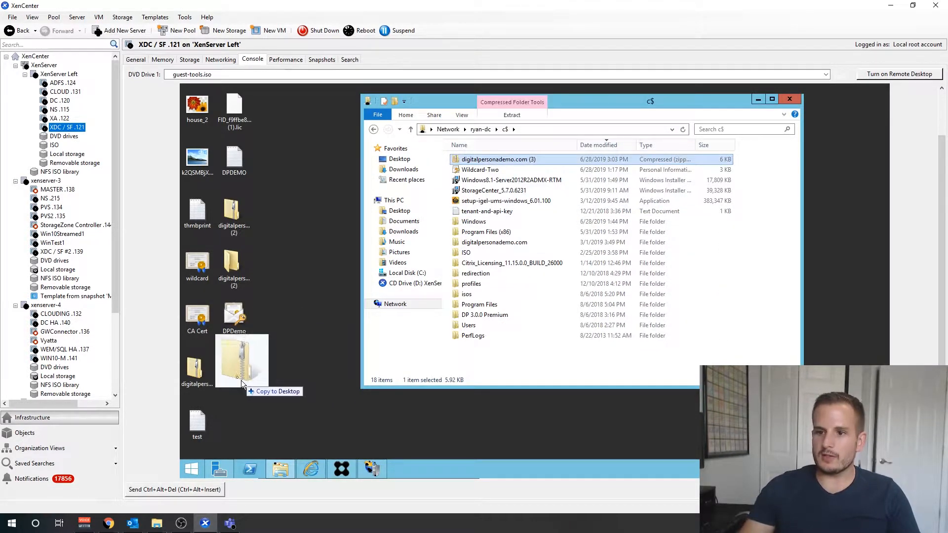
# Extract the certificate zip on the desktop to reveal the certificate and intermediate files
pyautogui.rightClick(234, 362)
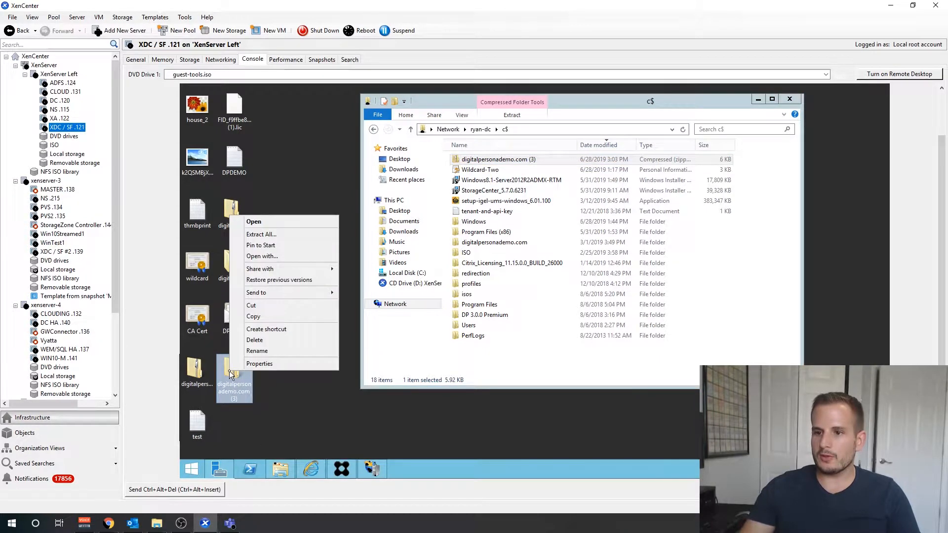
pyautogui.click(260, 234)
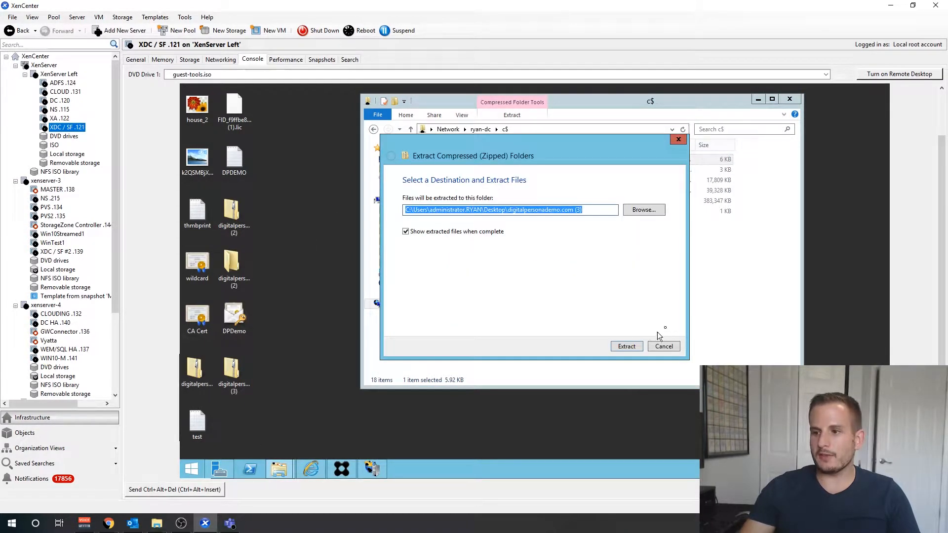
pyautogui.click(626, 346)
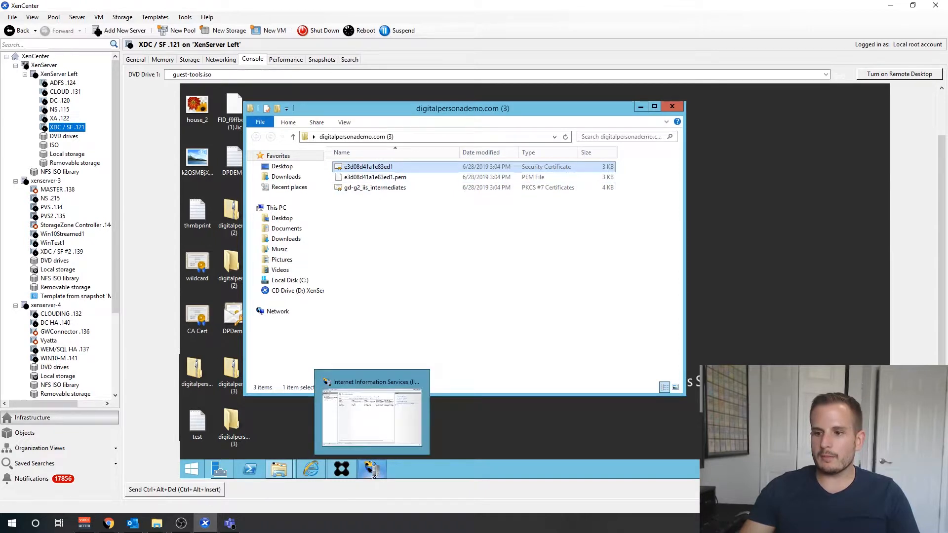
# Complete the pending IIS certificate request with the .crt response file from digitalpersonademo.com (3), showing all file types
pyautogui.click(371, 414)
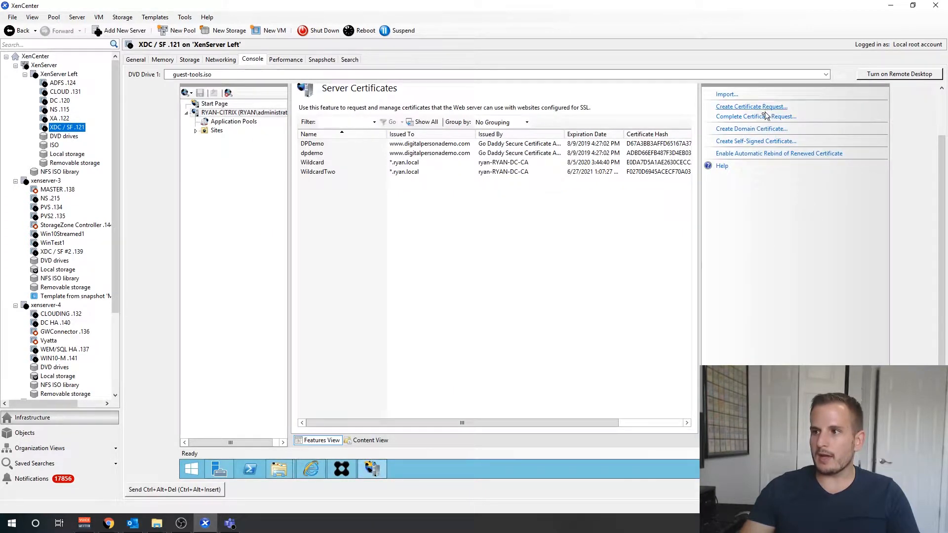
pyautogui.click(756, 116)
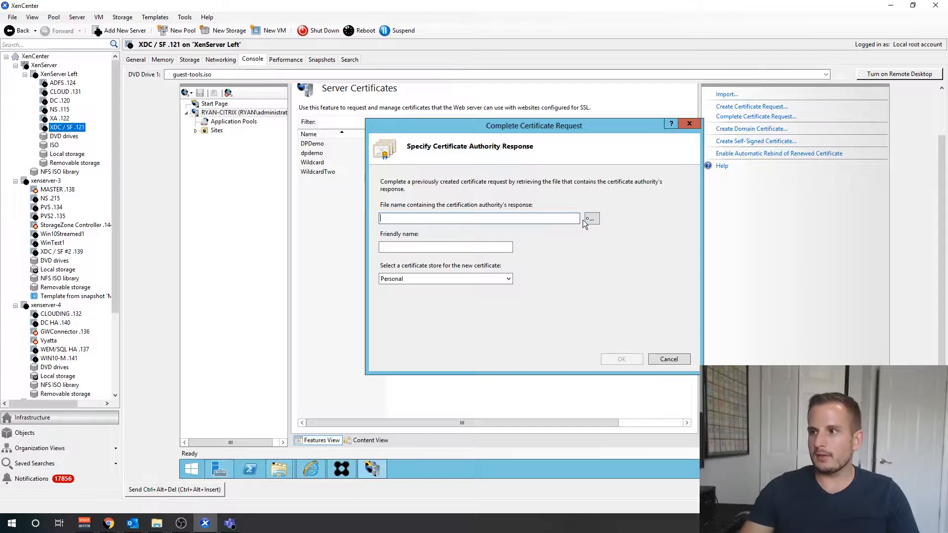
pyautogui.click(591, 218)
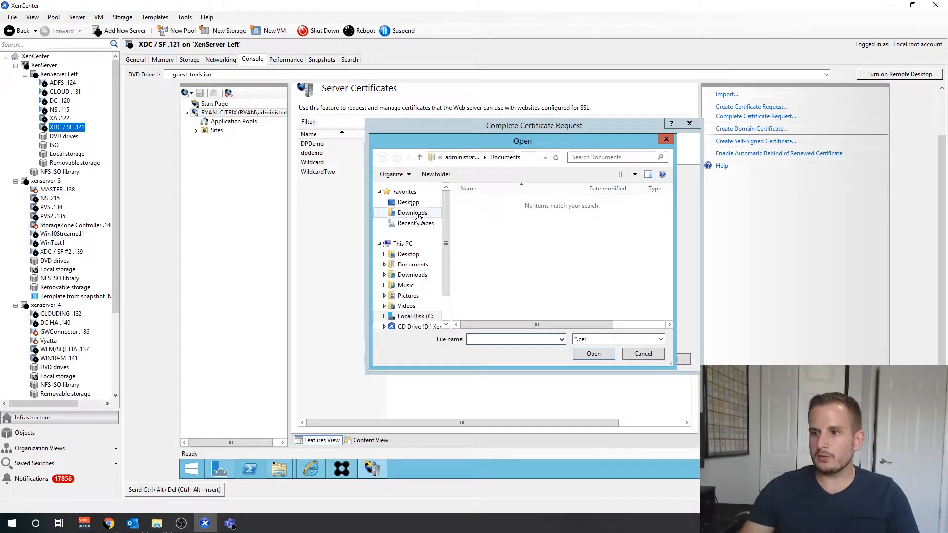
pyautogui.click(408, 201)
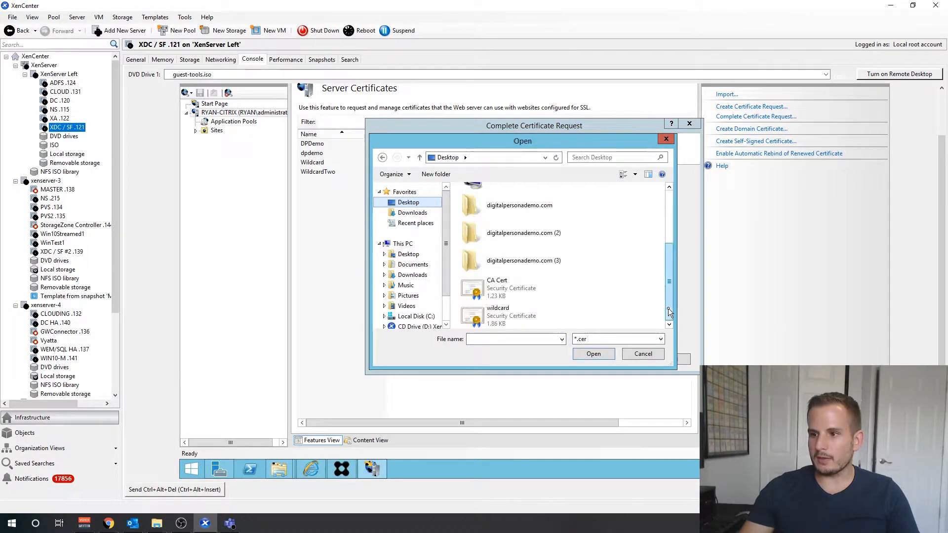
pyautogui.doubleClick(524, 260)
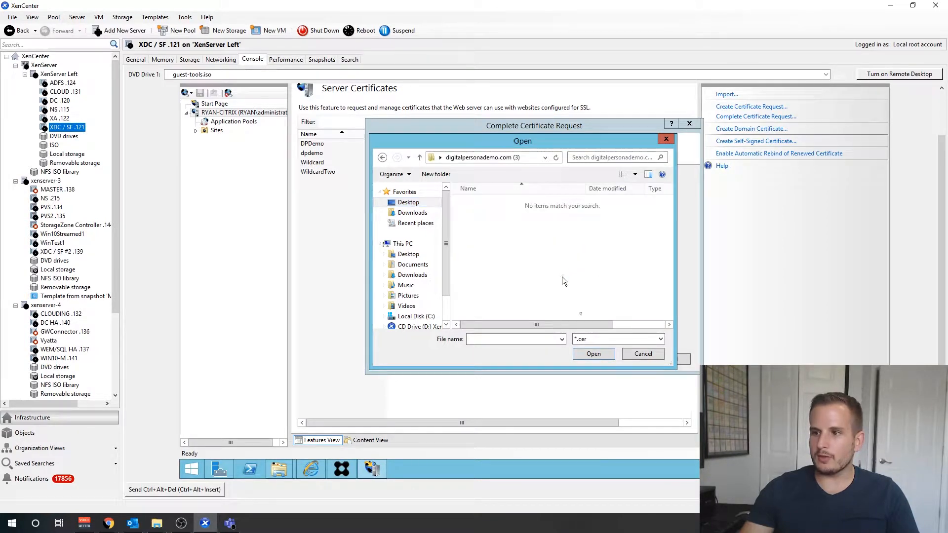
pyautogui.click(659, 339)
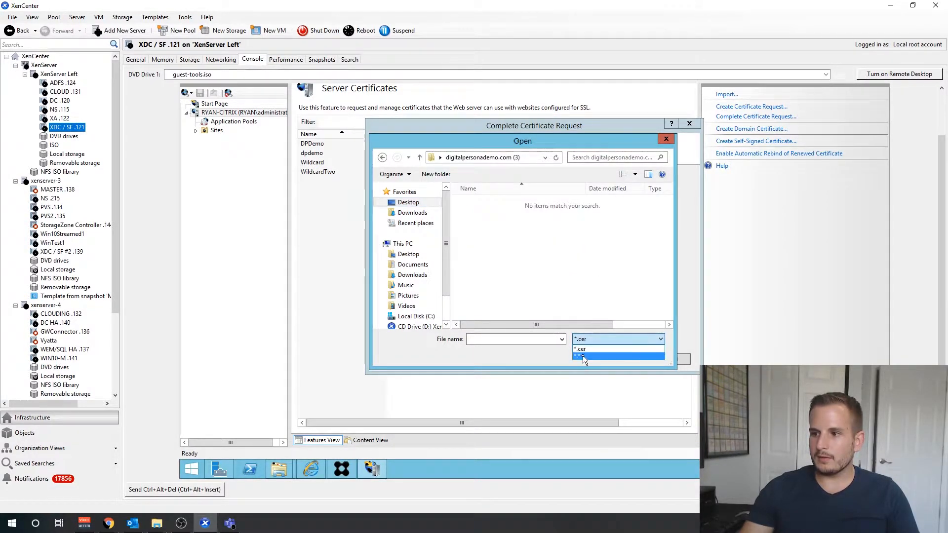
pyautogui.click(618, 356)
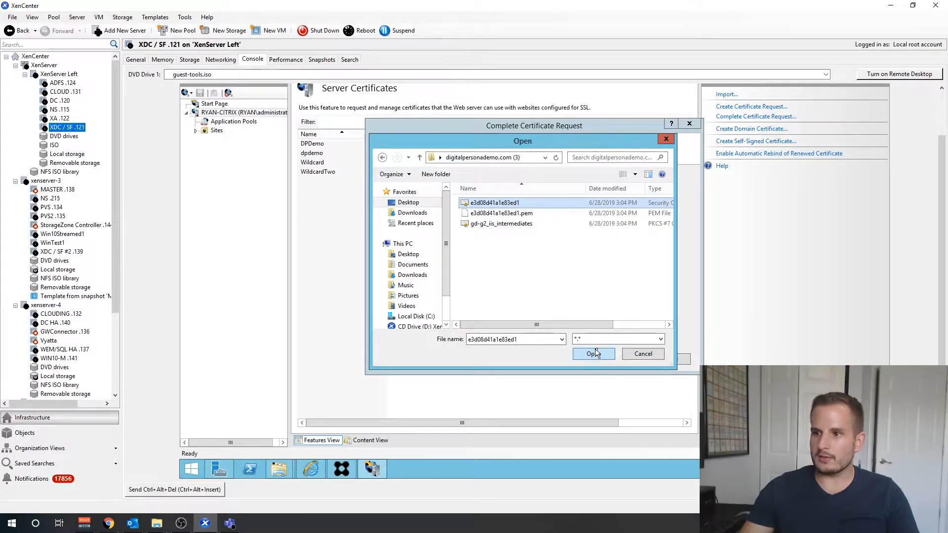
pyautogui.click(593, 353)
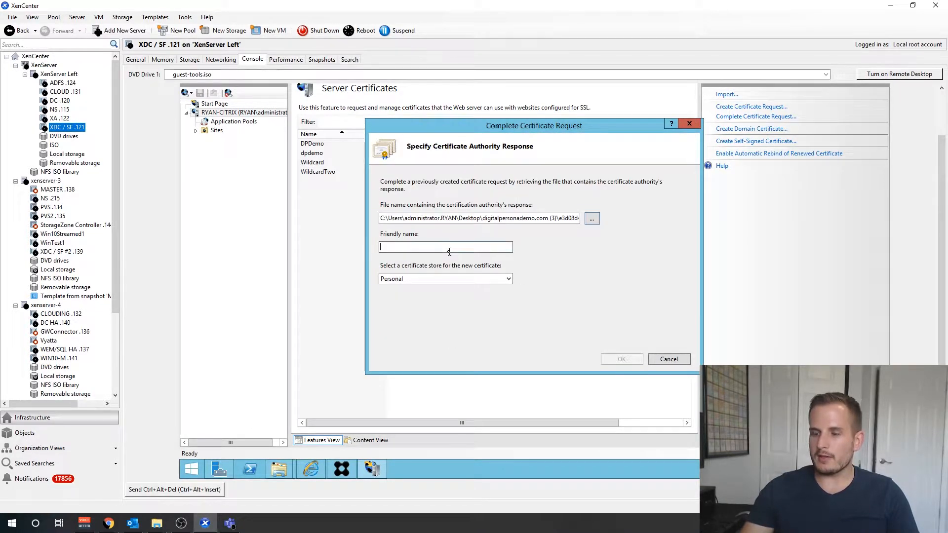
# Name the completed certificate DigitalPersonaDemoVid and install it into Server Certificates
pyautogui.write('Wi')
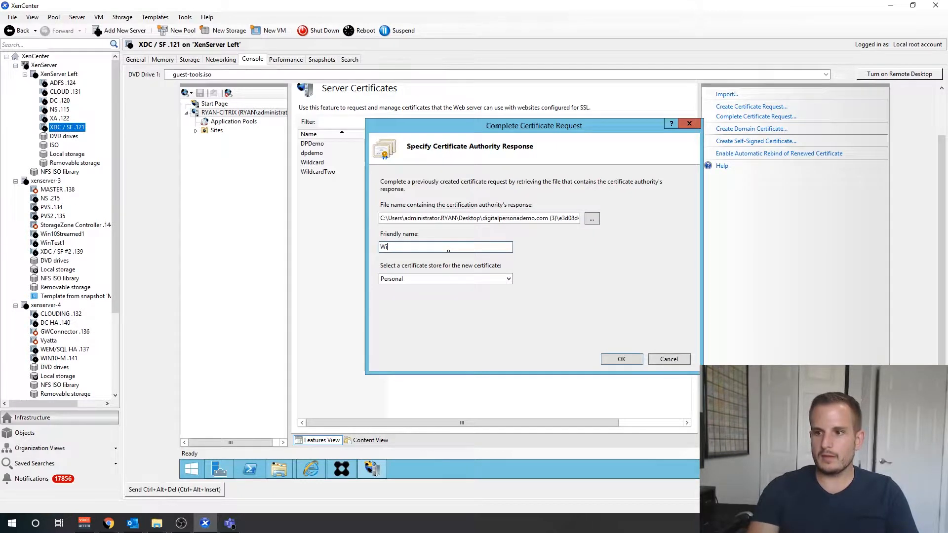
pyautogui.write('DigitalPersonaDemo')
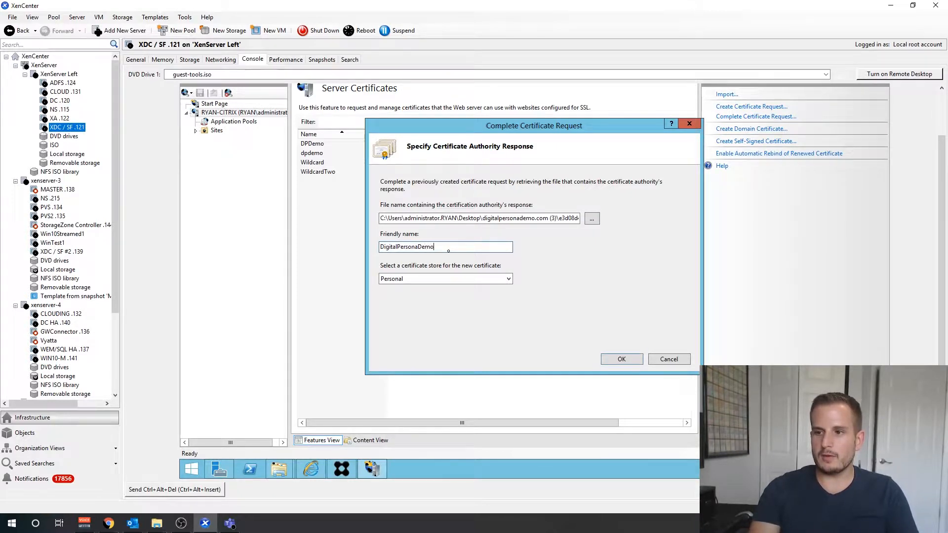
pyautogui.write('Vid')
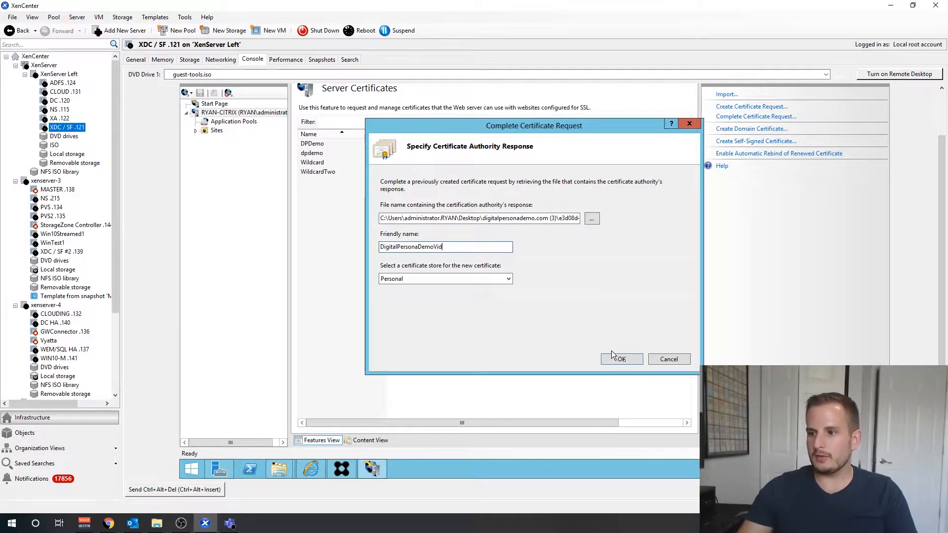
pyautogui.click(621, 360)
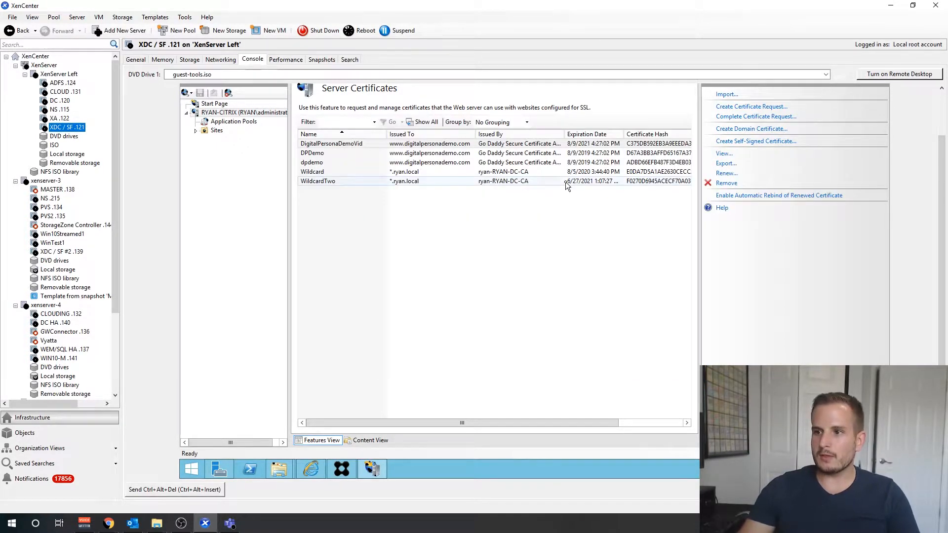
# Export DigitalPersonaDemoVid from IIS as DigitalPersonaDemoVid.pfx onto the ryan-dc c$ share
pyautogui.click(332, 143)
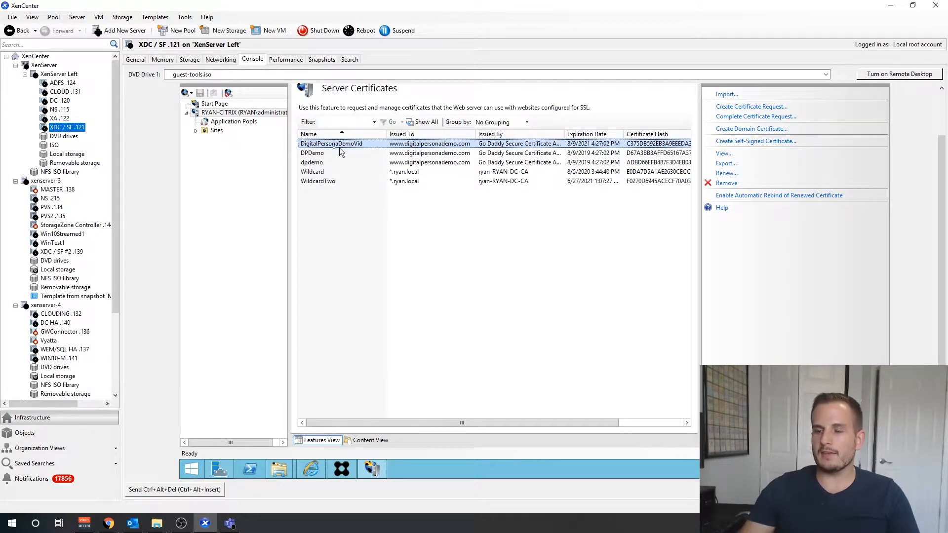
pyautogui.moveTo(355, 148)
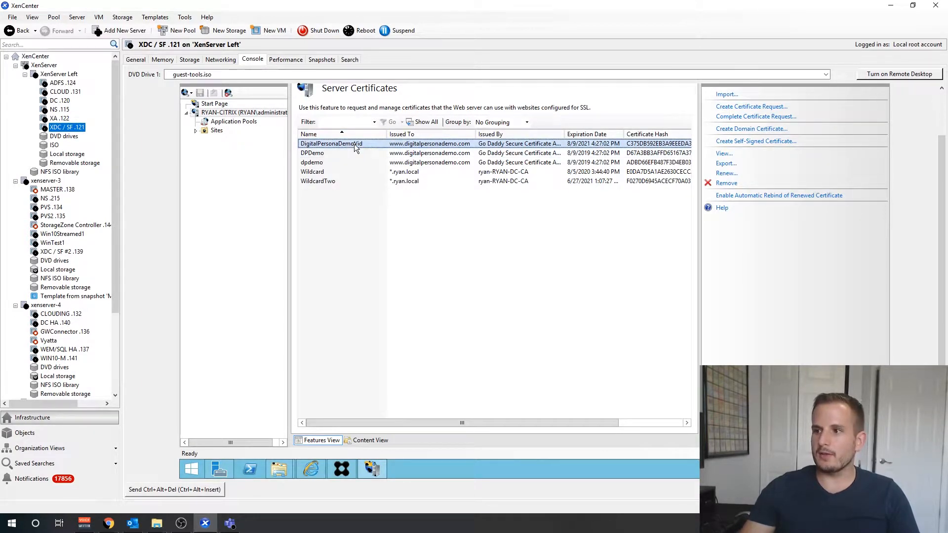
pyautogui.rightClick(331, 144)
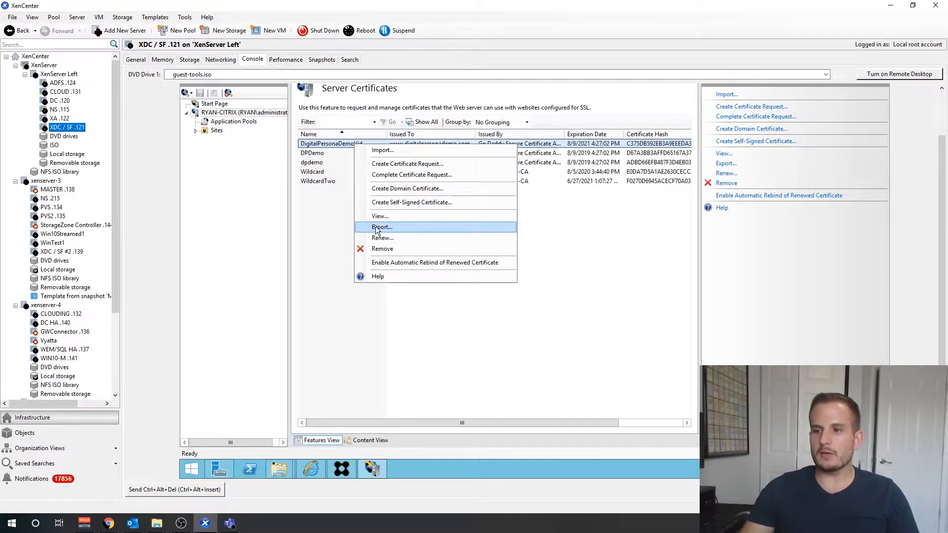
pyautogui.click(382, 227)
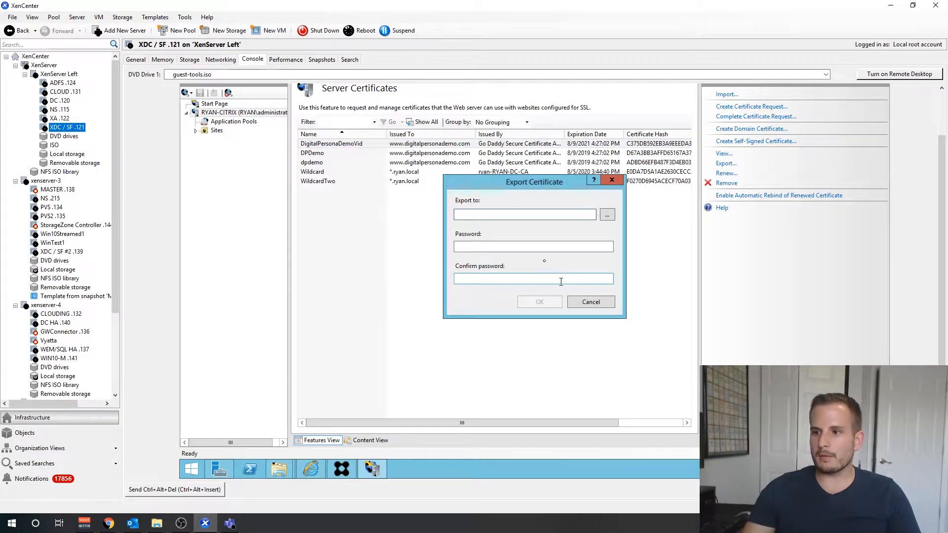
pyautogui.click(607, 214)
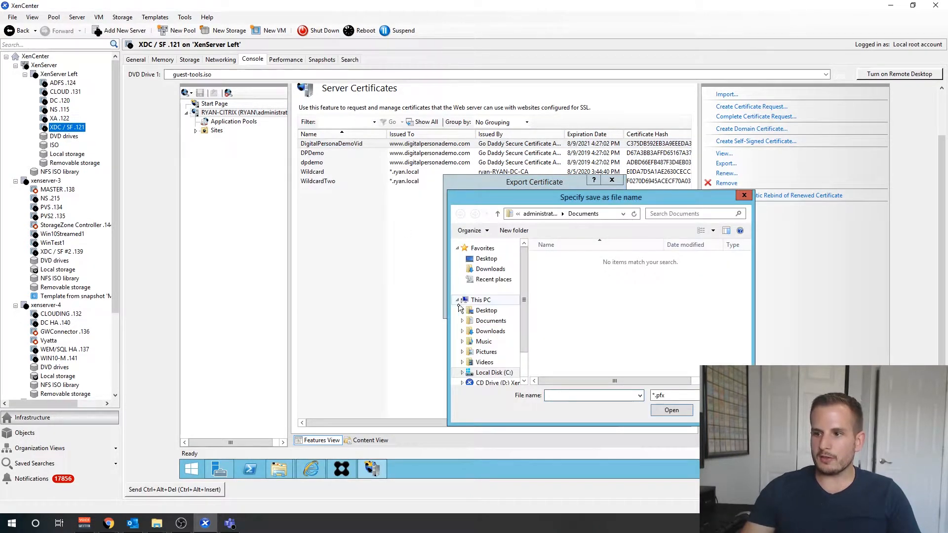
pyautogui.click(486, 258)
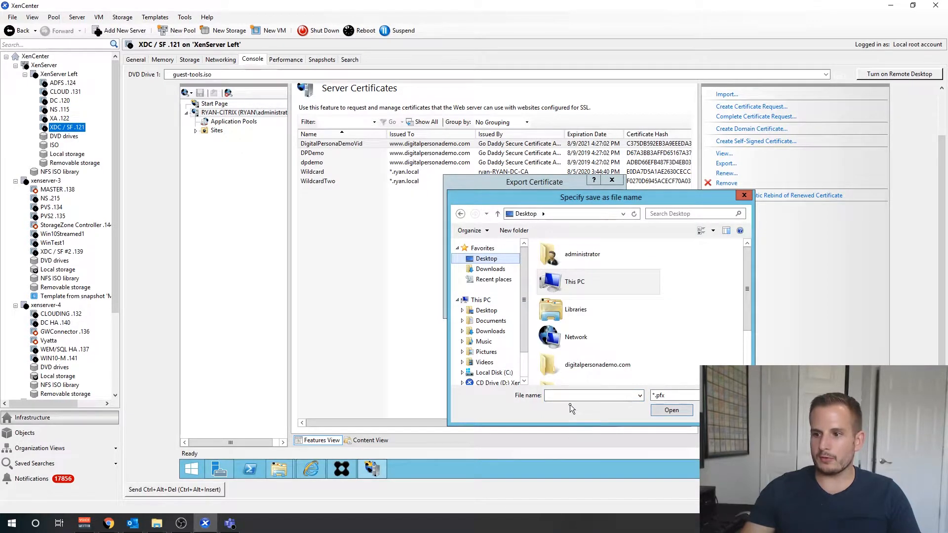
pyautogui.write('DigitalPersonaDemoVid')
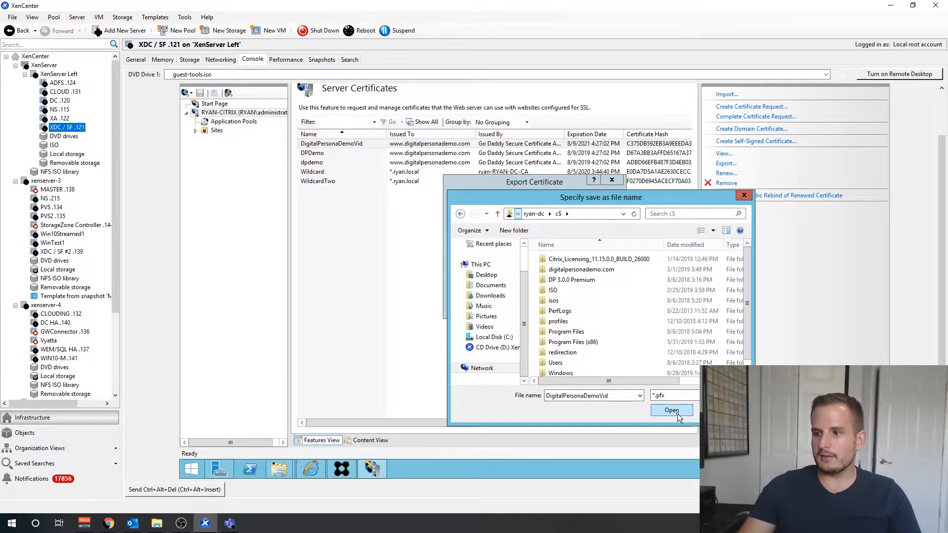
pyautogui.click(671, 410)
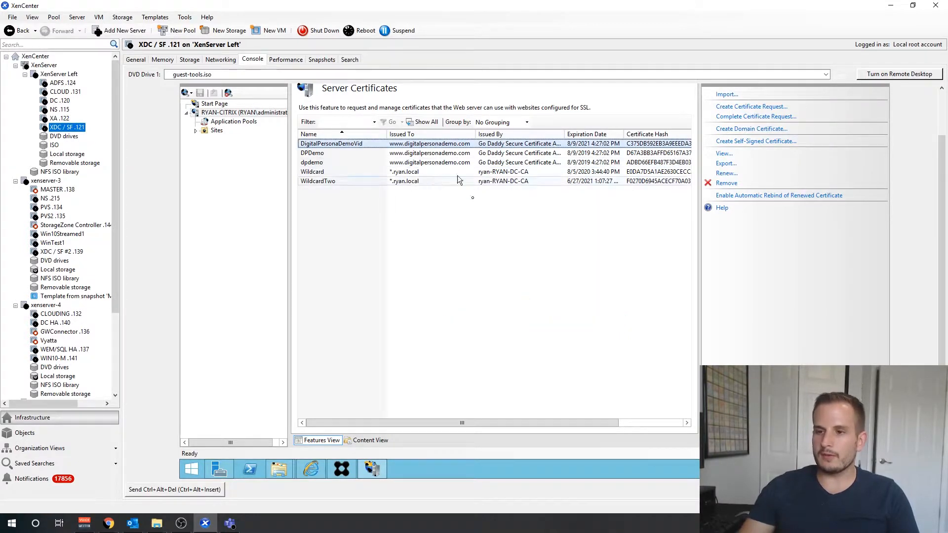
pyautogui.moveTo(415, 308)
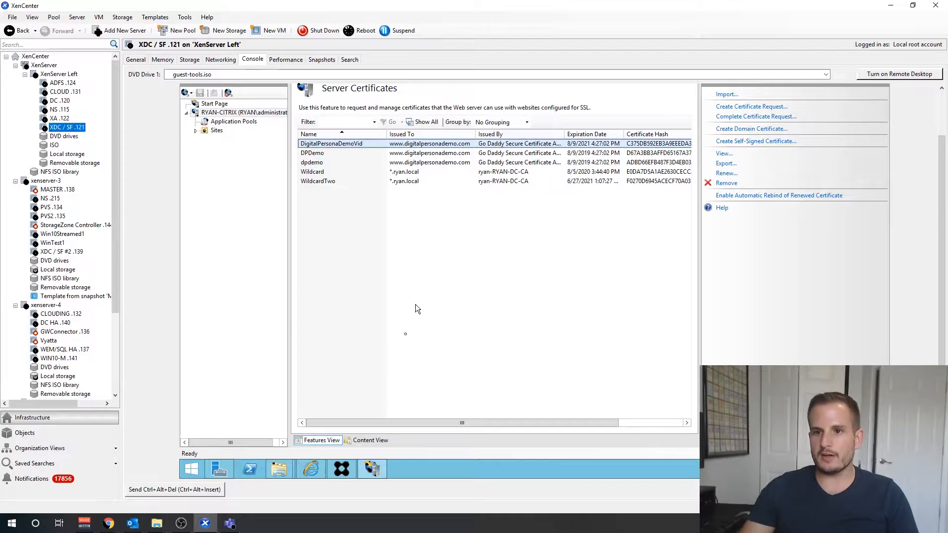
pyautogui.moveTo(404, 347)
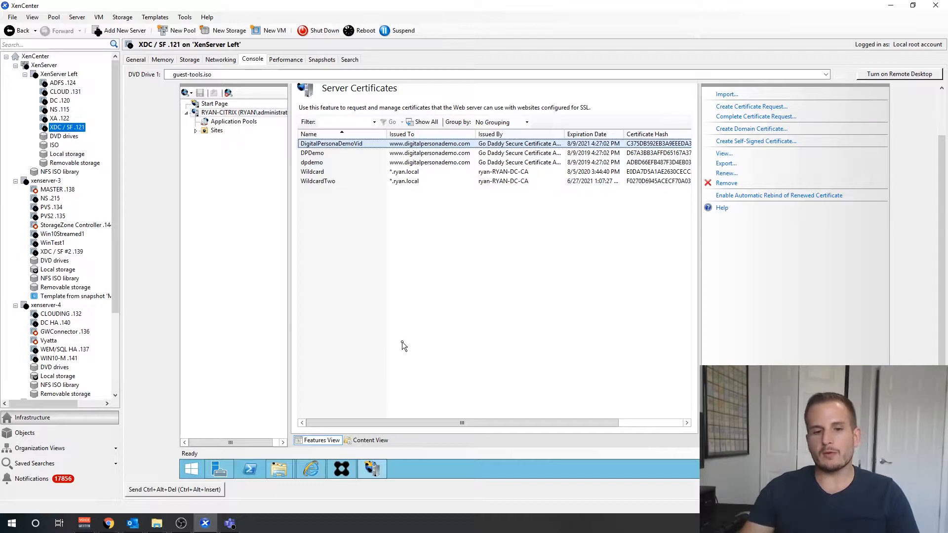
pyautogui.moveTo(185, 409)
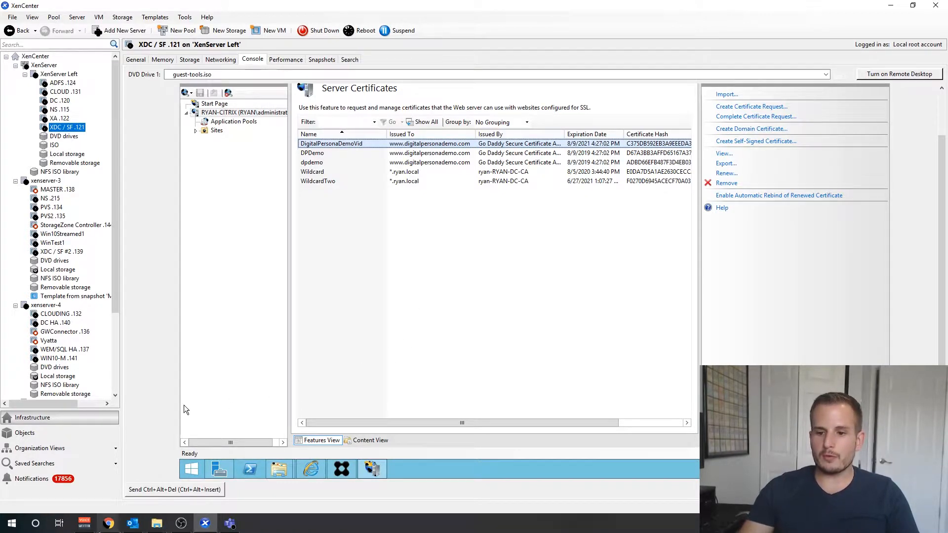
pyautogui.moveTo(109, 523)
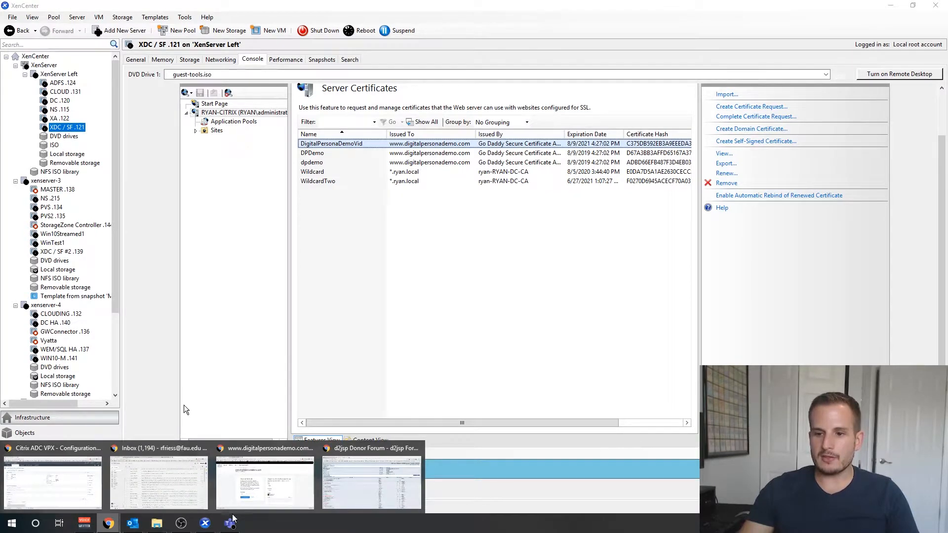
# Switch to Chrome and log back in to the Citrix ADC appliance at 192.168.0.215
pyautogui.click(52, 481)
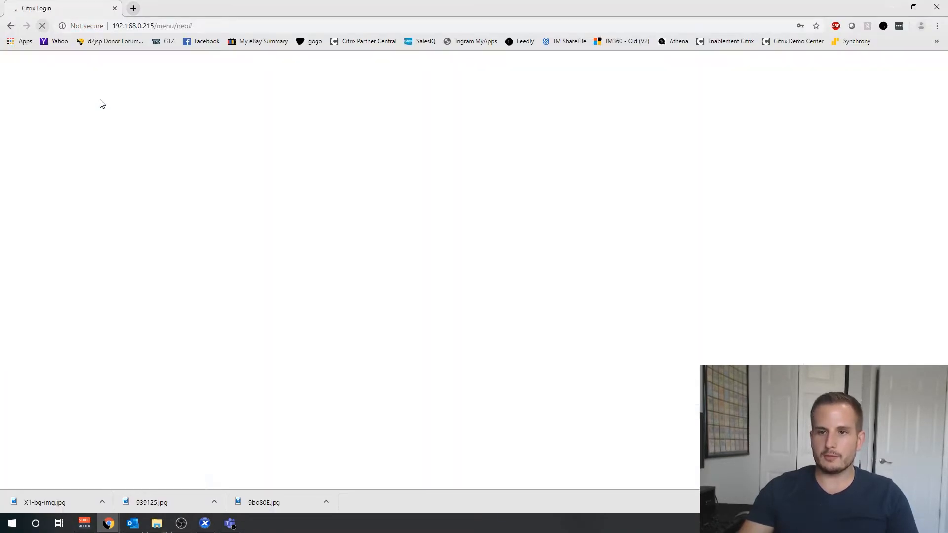
pyautogui.click(512, 295)
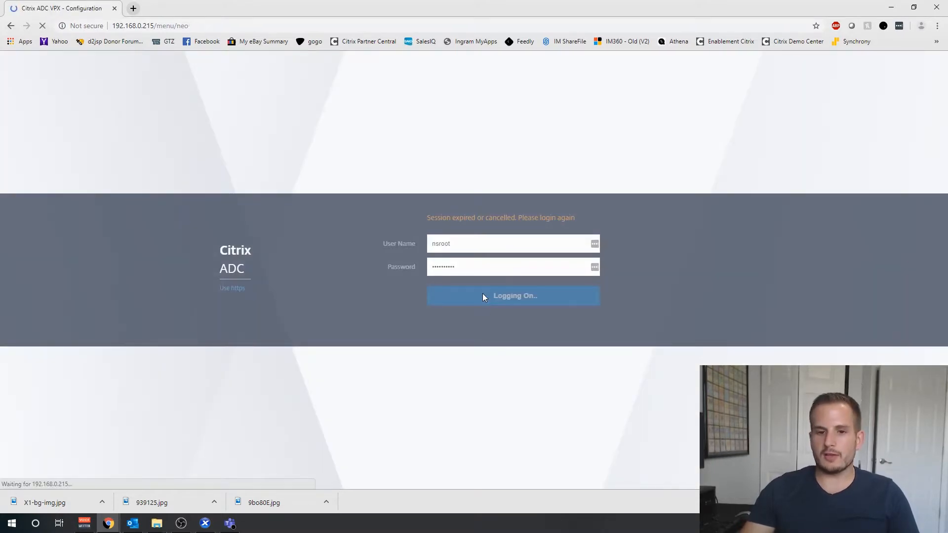
pyautogui.click(513, 296)
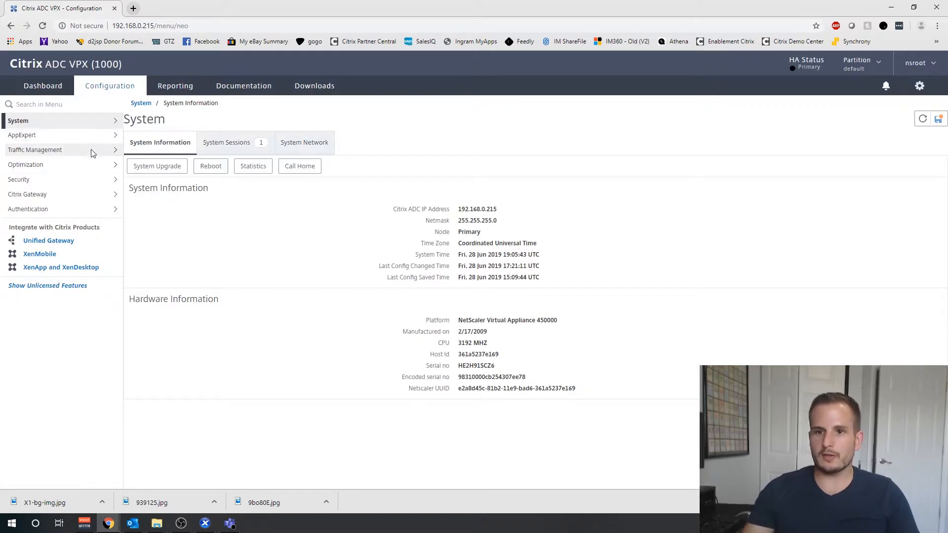
# Navigate through Traffic Management to the SSL overview listing the certificate-key pairs
pyautogui.click(35, 149)
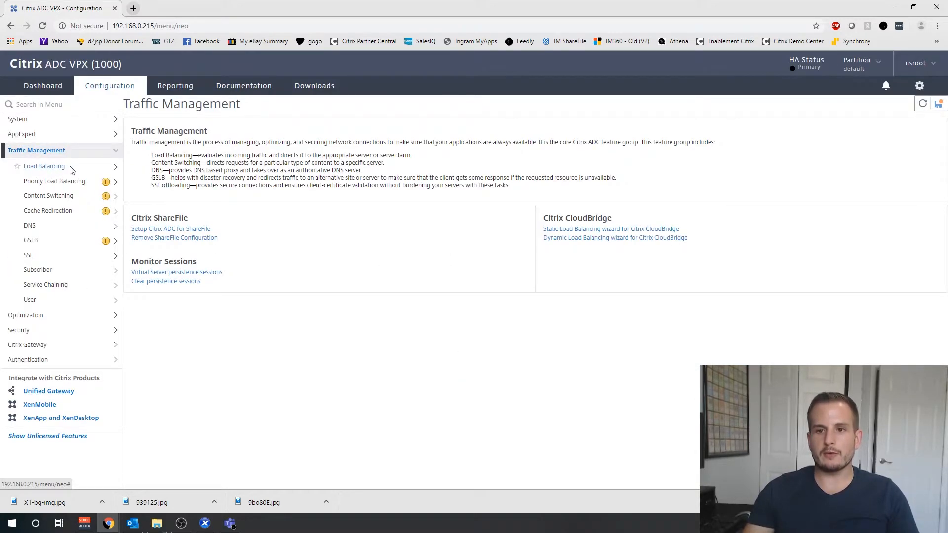
pyautogui.click(45, 165)
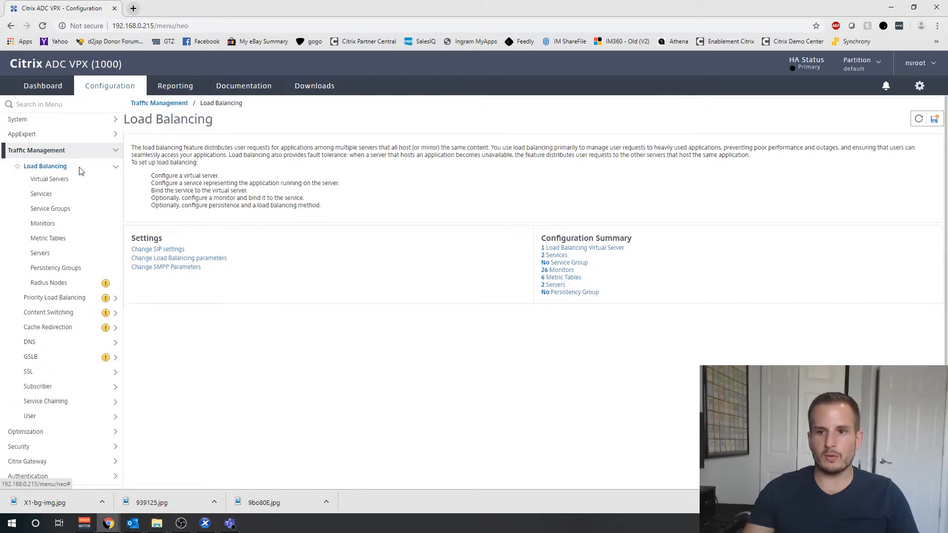
pyautogui.click(27, 371)
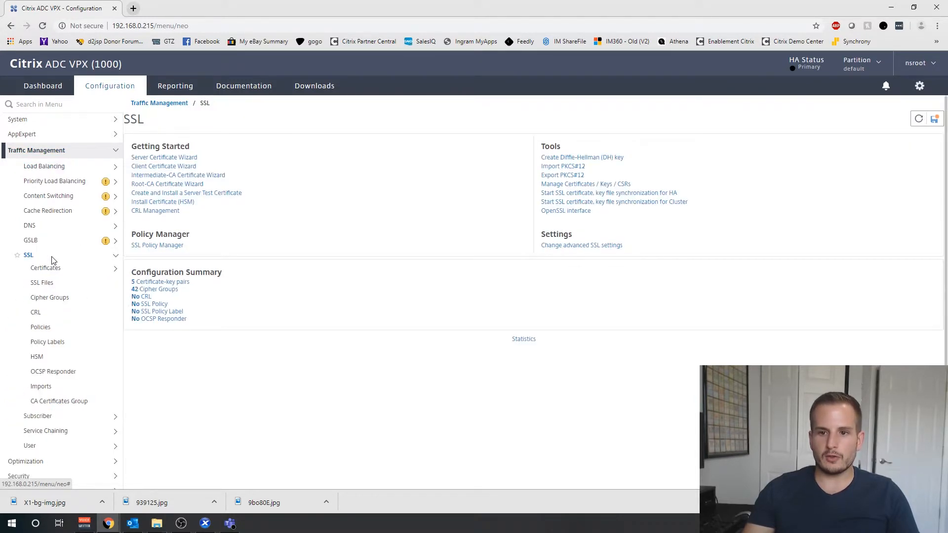
pyautogui.moveTo(562, 169)
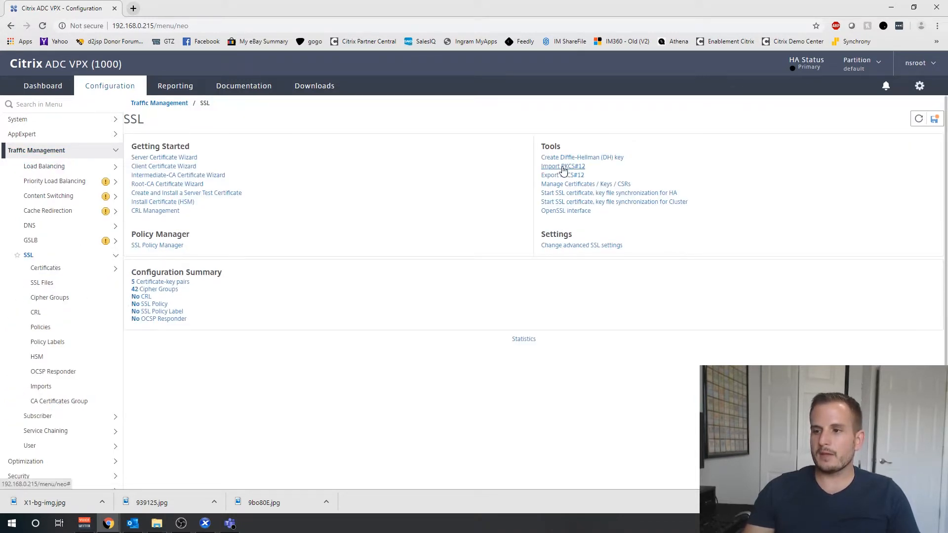
# Start a PKCS#12 import named DigitalPersonaDemoVid and load the local DigitalPersonaDemoVid.pfx file
pyautogui.click(562, 166)
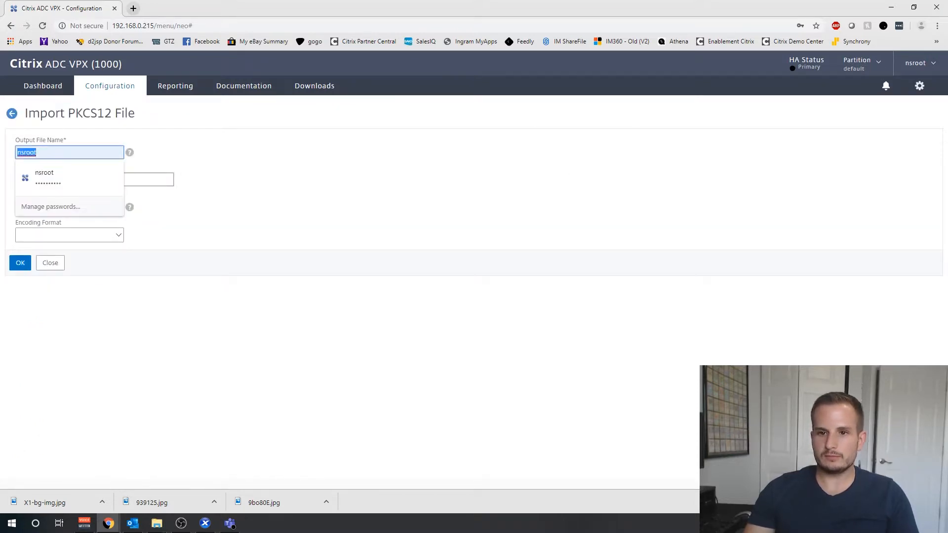
pyautogui.write('DigitalPersonaDemoVid')
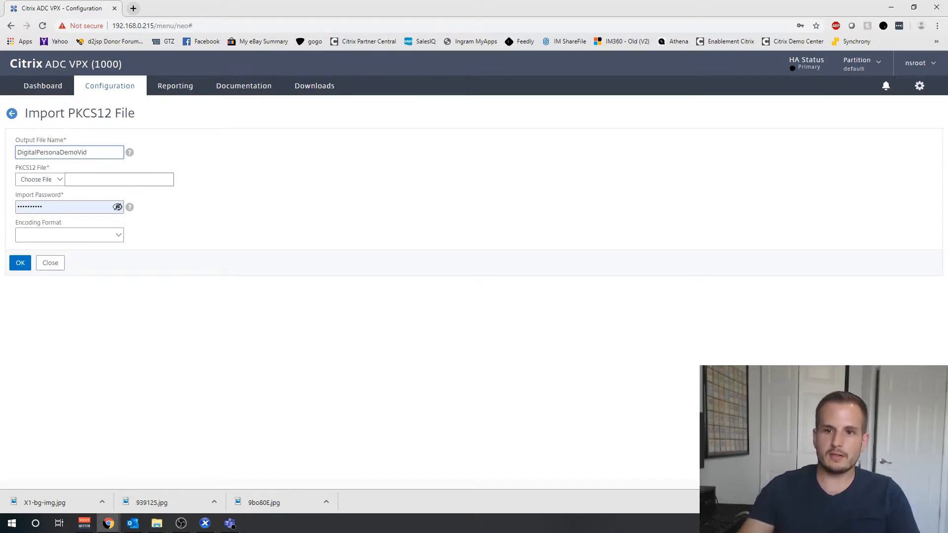
pyautogui.click(39, 180)
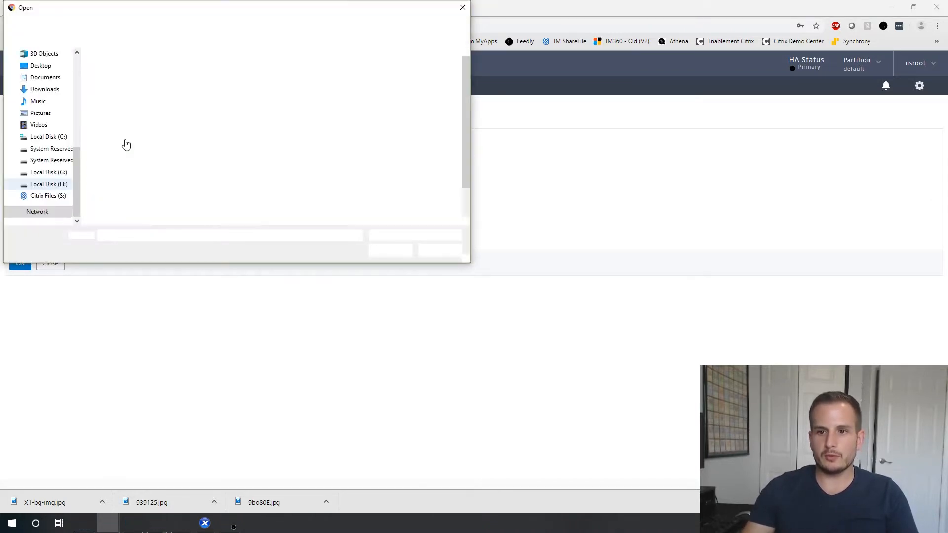
pyautogui.click(131, 202)
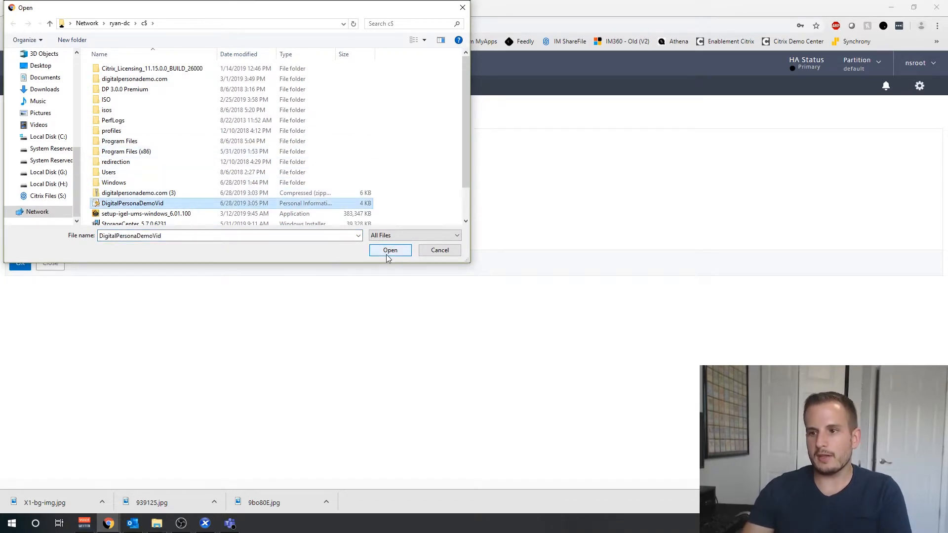
pyautogui.click(390, 249)
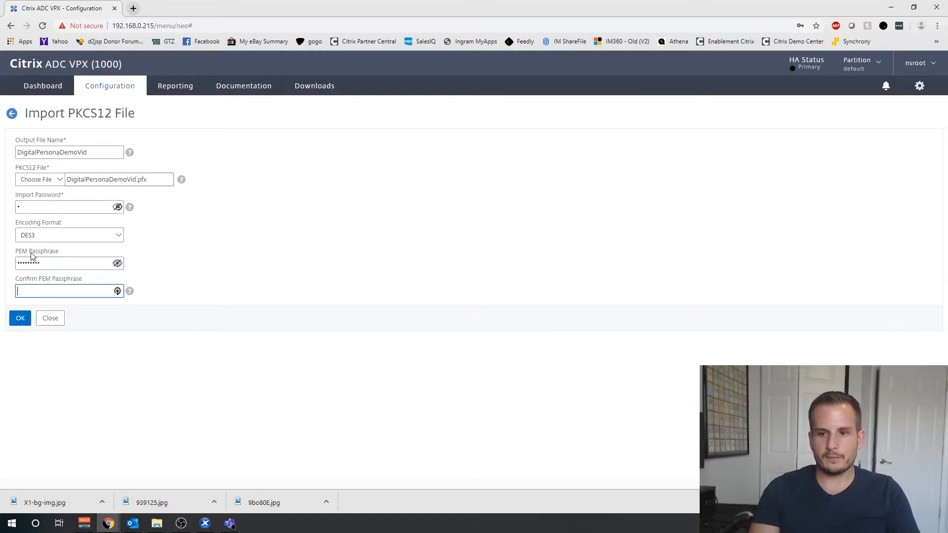
# Enter the import password and submit the DES3-encoded PKCS12 import
pyautogui.write('••••••••')
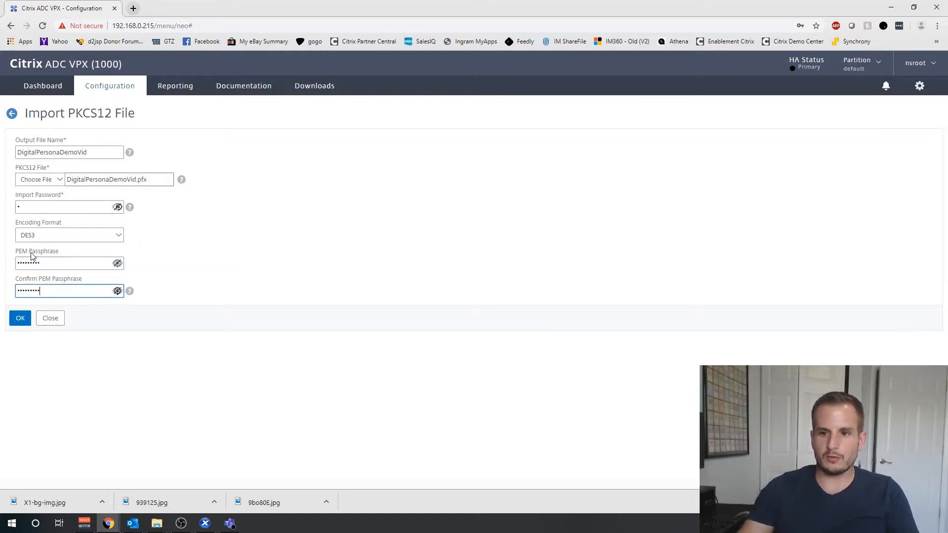
pyautogui.click(19, 318)
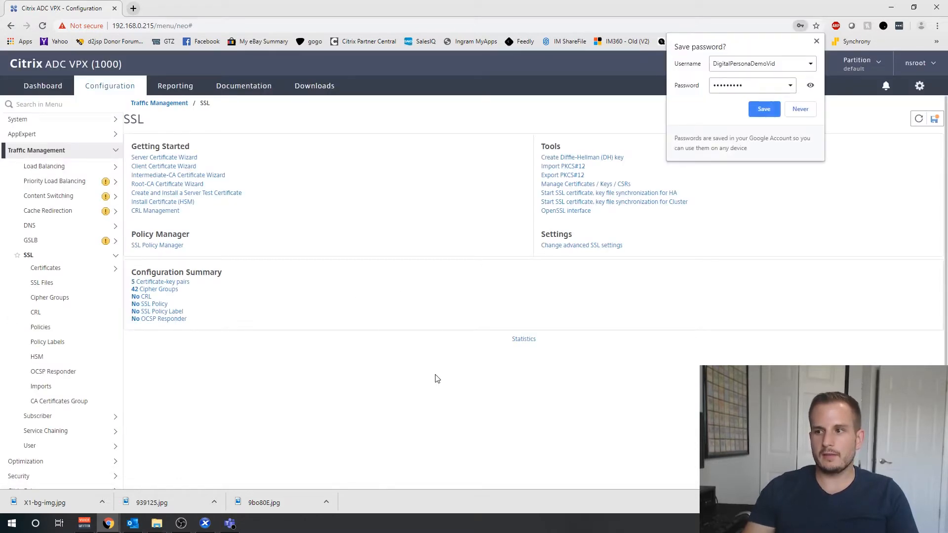
pyautogui.moveTo(53, 327)
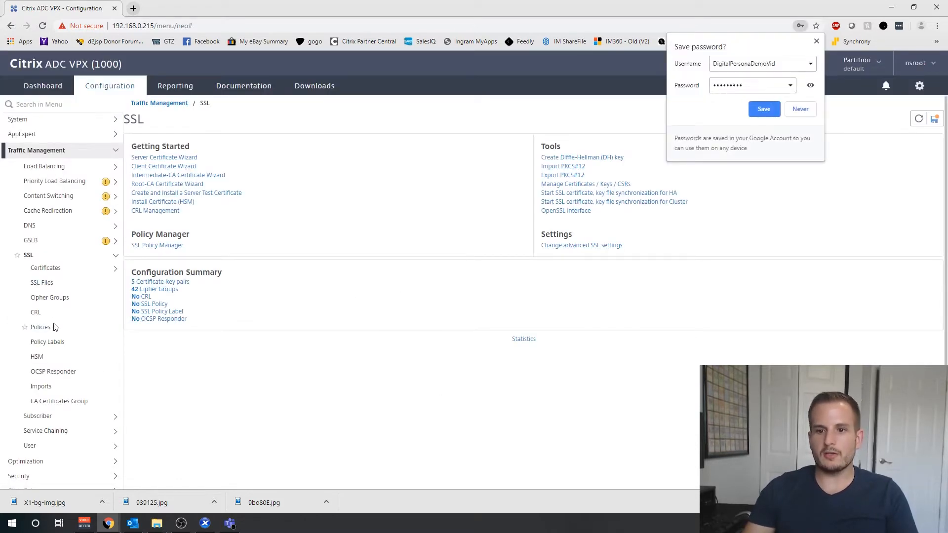
# Under SSL > Certificates > Server Certificates, begin installing a certificate named DigitalPersonaDemoVid
pyautogui.click(46, 268)
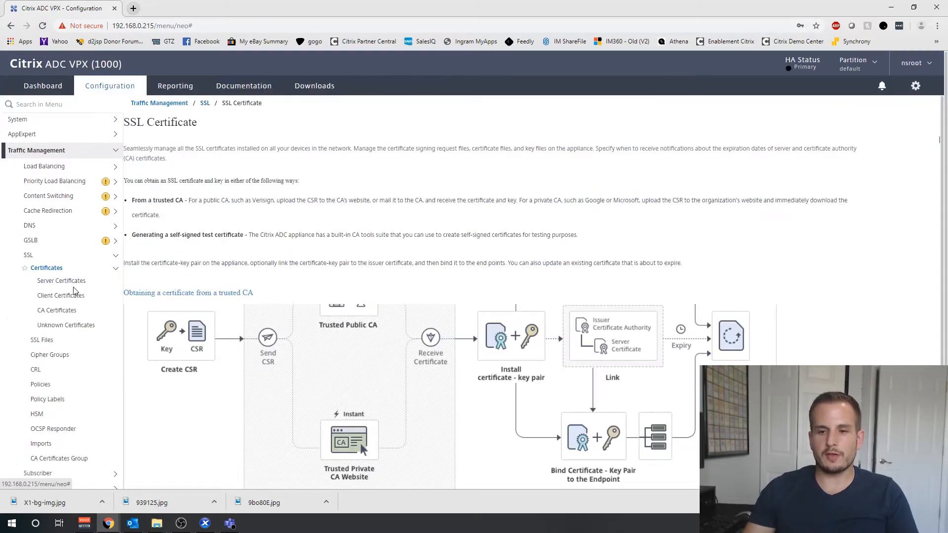
pyautogui.click(61, 279)
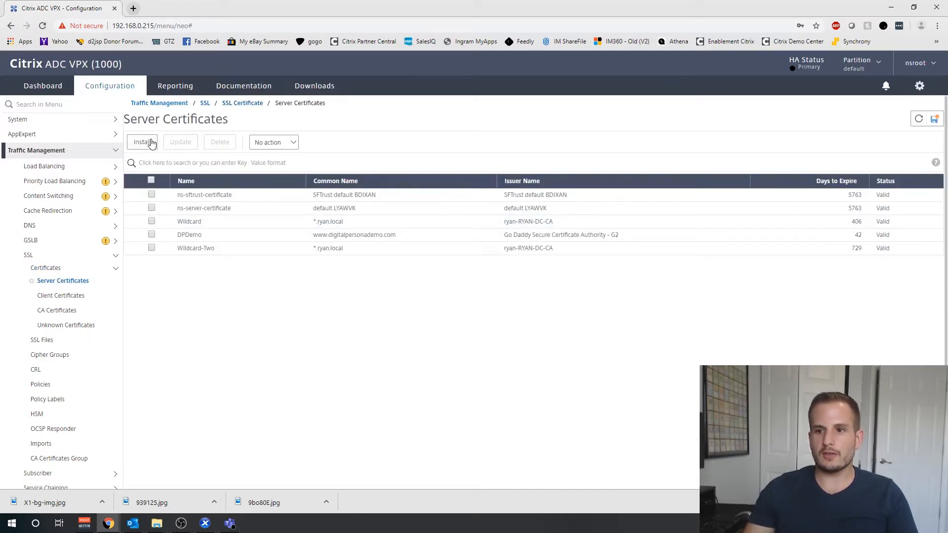
pyautogui.click(142, 142)
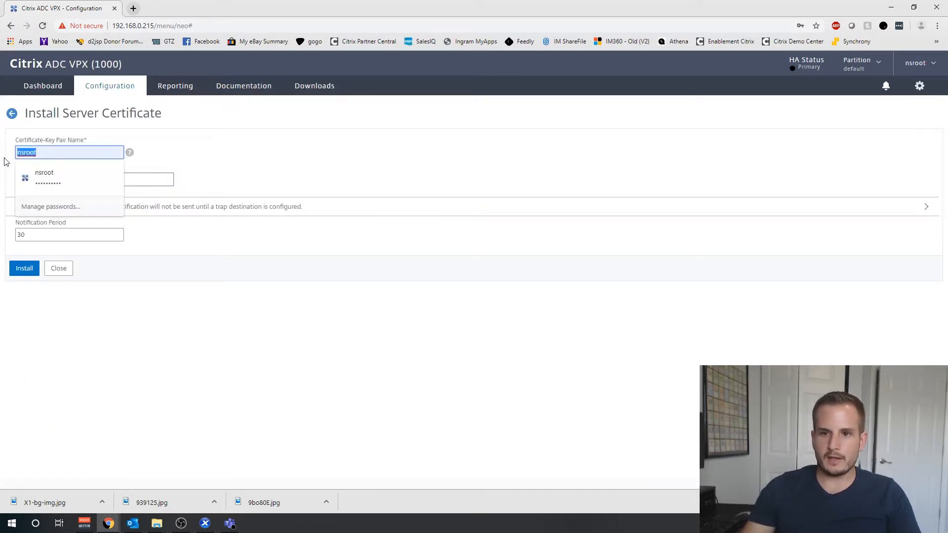
pyautogui.write('DigitalPersonaDemoVid')
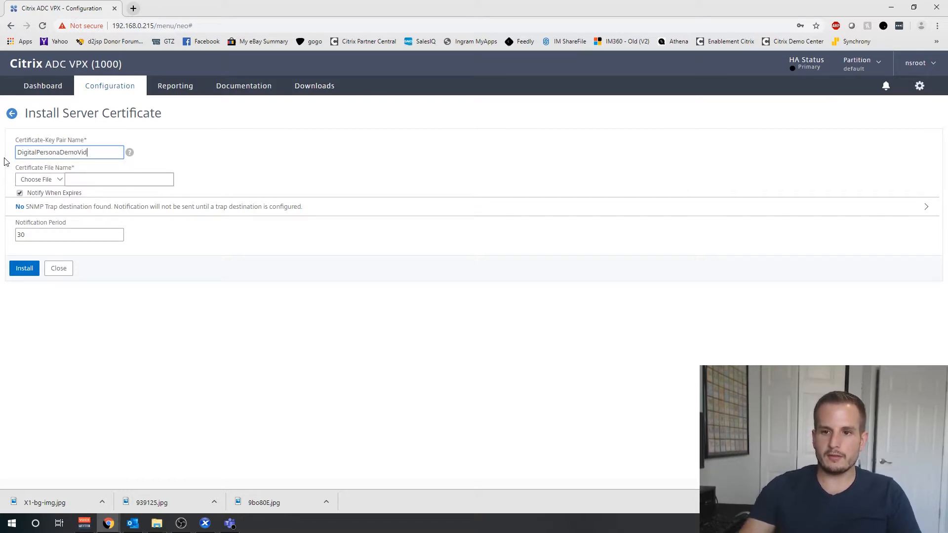
# Choose DigitalPersonaDemoVid from the appliance files as the certificate file
pyautogui.click(40, 178)
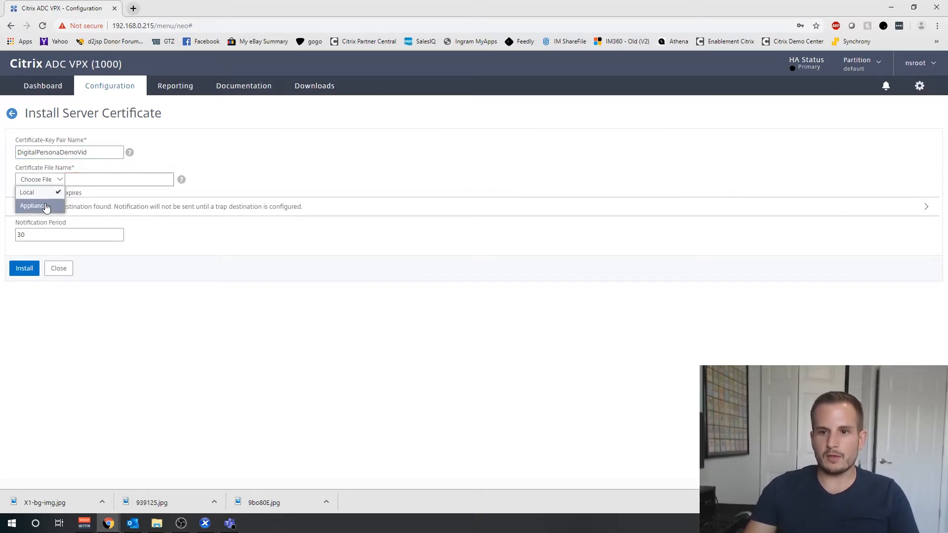
pyautogui.click(27, 192)
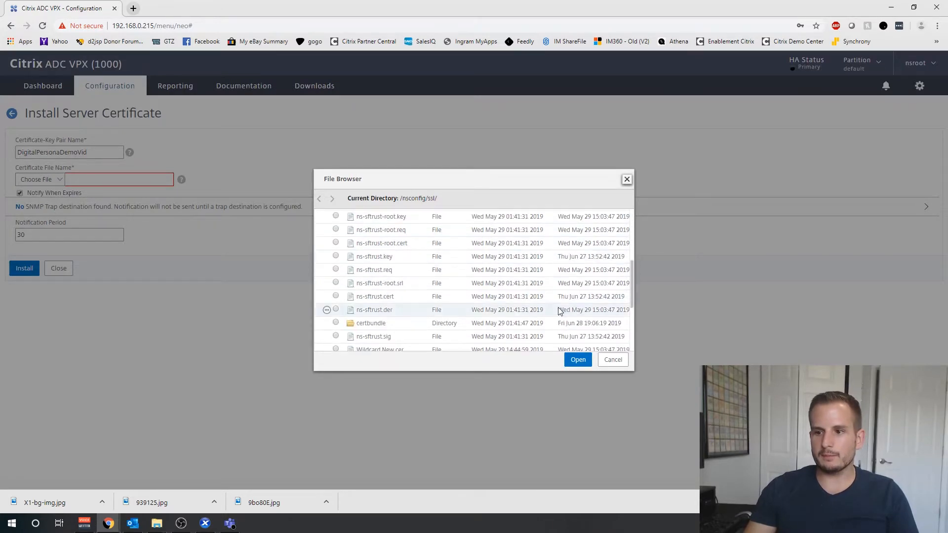
pyautogui.scroll(-3)
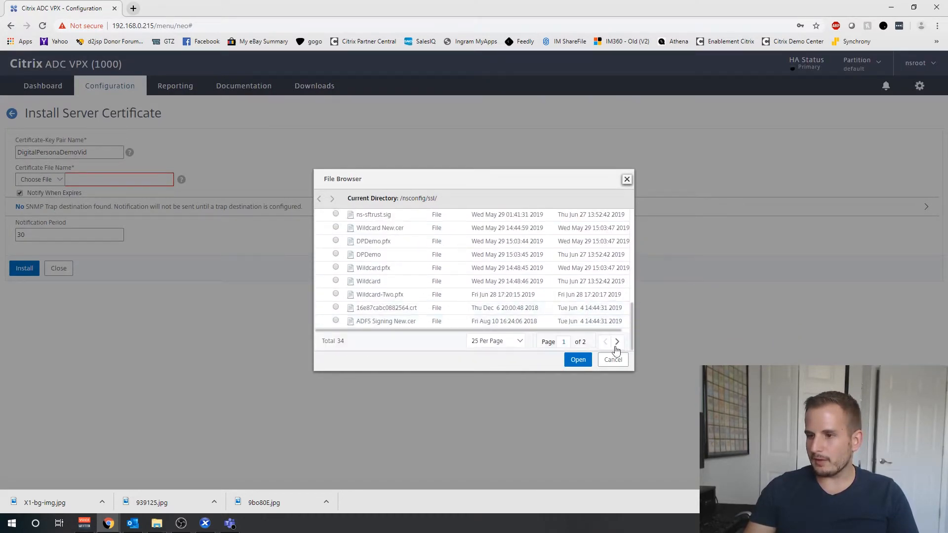
pyautogui.click(616, 342)
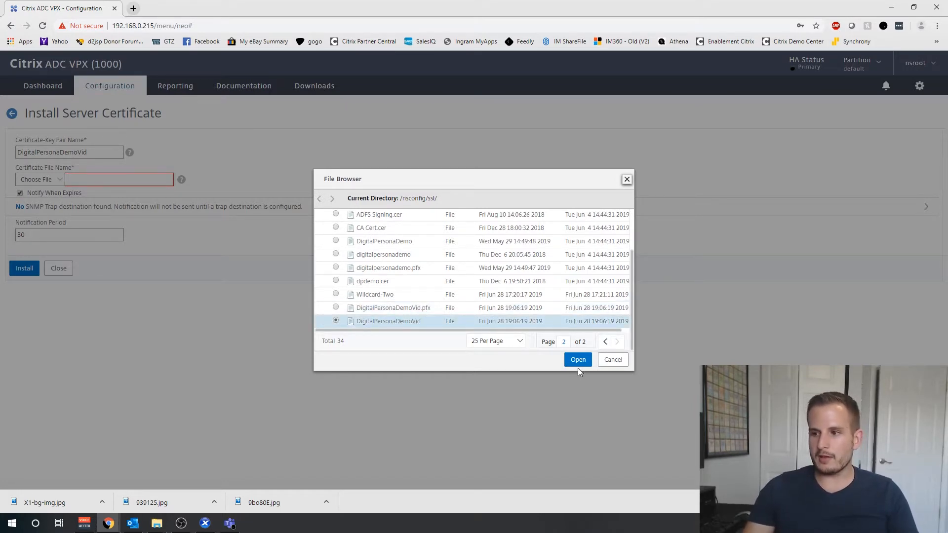
pyautogui.click(578, 359)
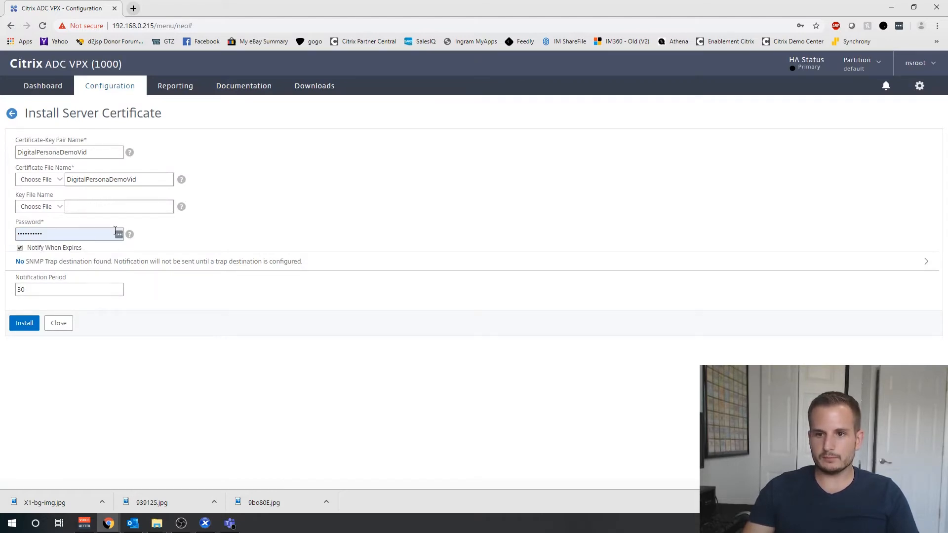
# Choose DigitalPersonaDemoVid from the appliance as the key file and install the certificate-key pair
pyautogui.click(39, 207)
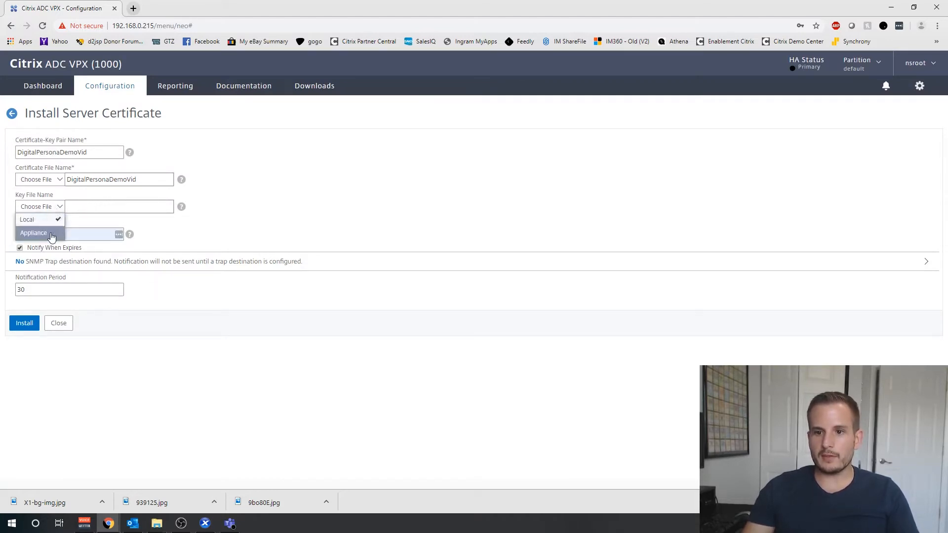
pyautogui.click(33, 233)
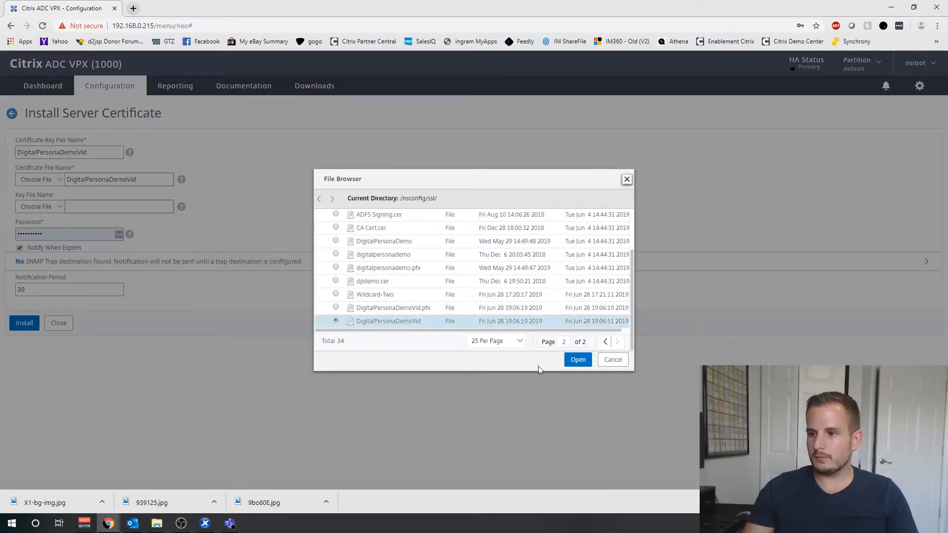
pyautogui.click(577, 359)
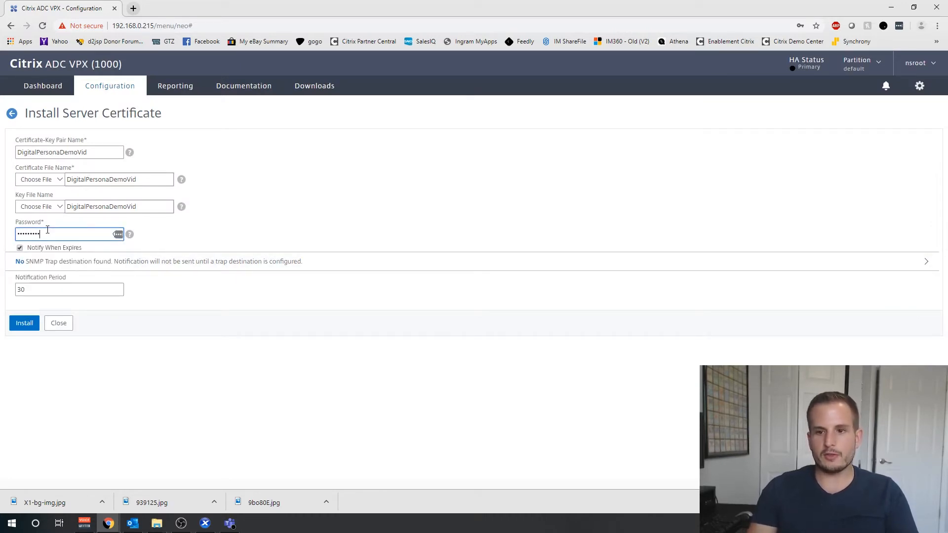
pyautogui.click(24, 323)
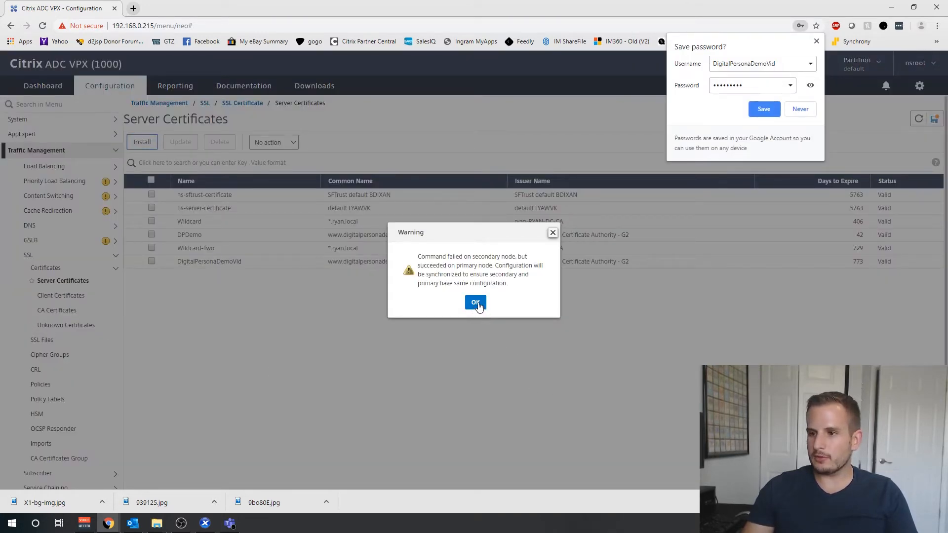
# Dismiss the secondary-node sync warning, leaving DigitalPersonaDemoVid listed as valid with 773 days to expire
pyautogui.click(475, 302)
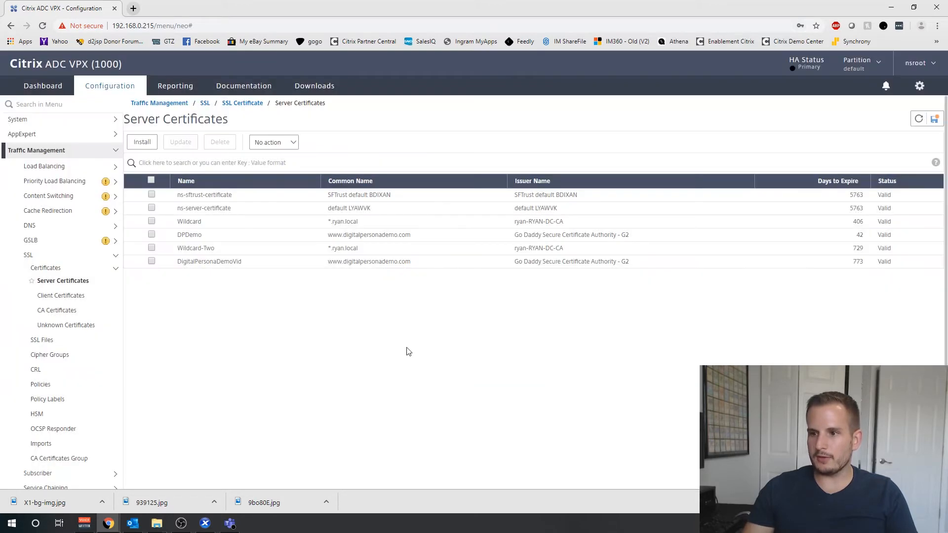
pyautogui.moveTo(233, 304)
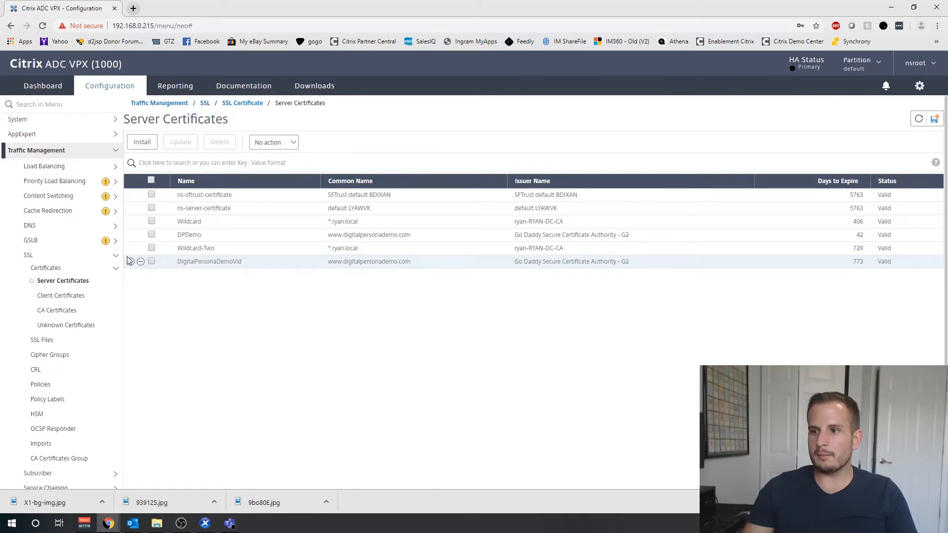
pyautogui.moveTo(203, 268)
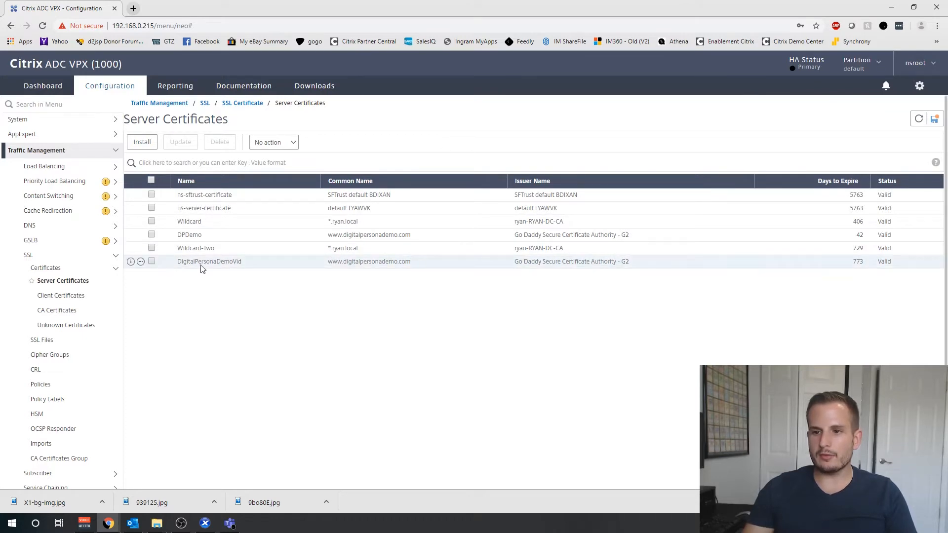
pyautogui.moveTo(253, 261)
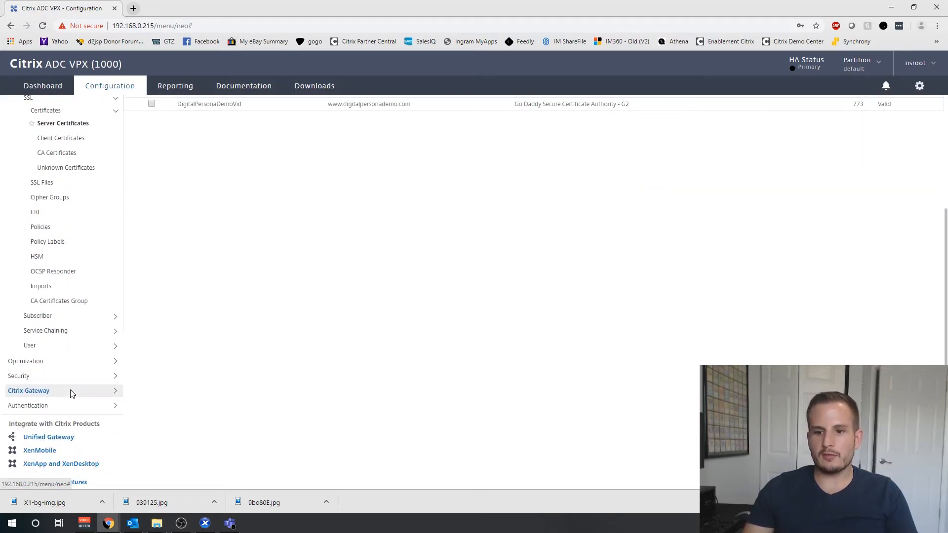
# In the Gateway virtual server's Server Certificate binding, select DigitalPersonaDemoVid as the certificate to bind
pyautogui.click(29, 390)
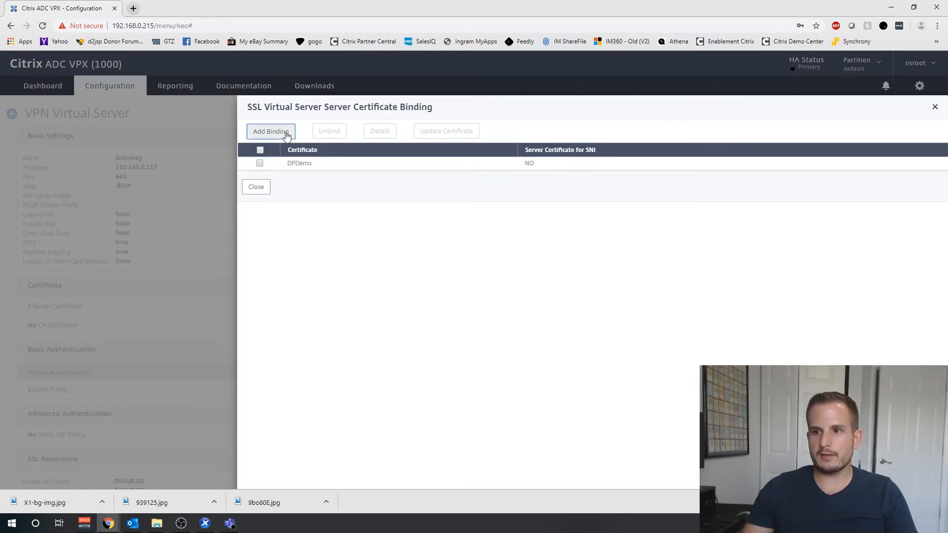
pyautogui.click(270, 132)
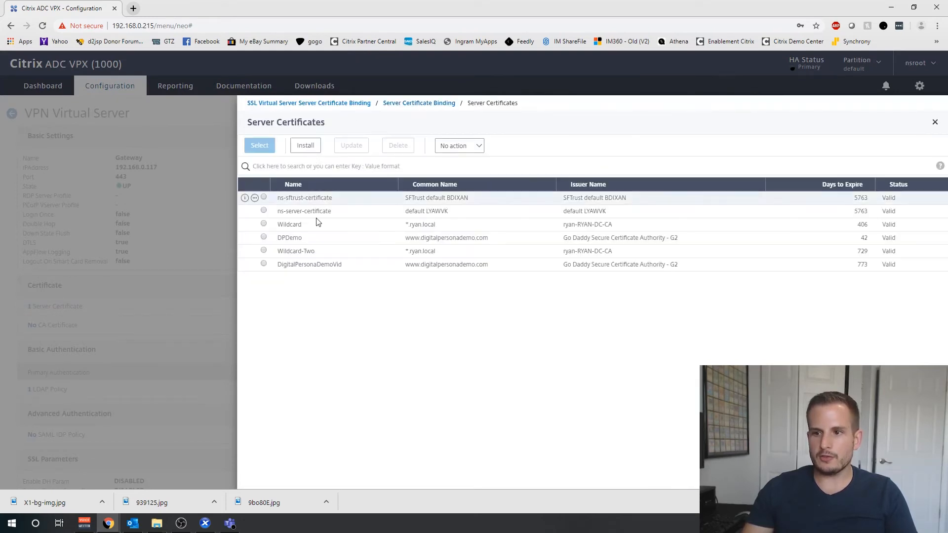
pyautogui.click(263, 264)
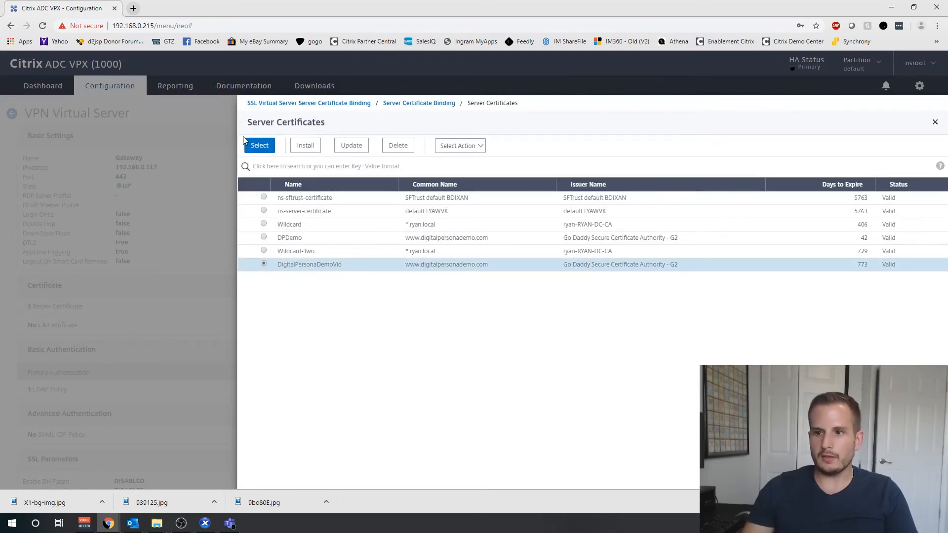
pyautogui.click(260, 145)
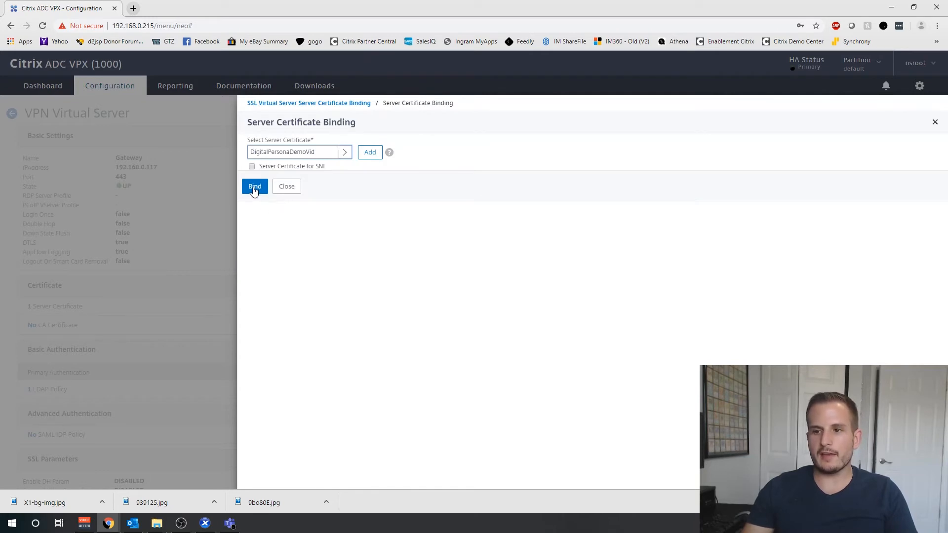